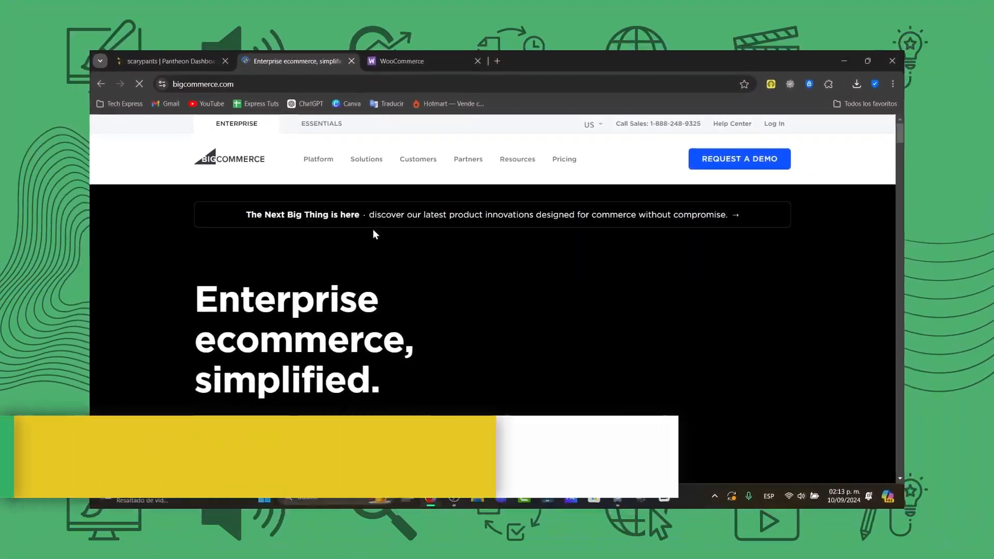
mouse_move(318, 160)
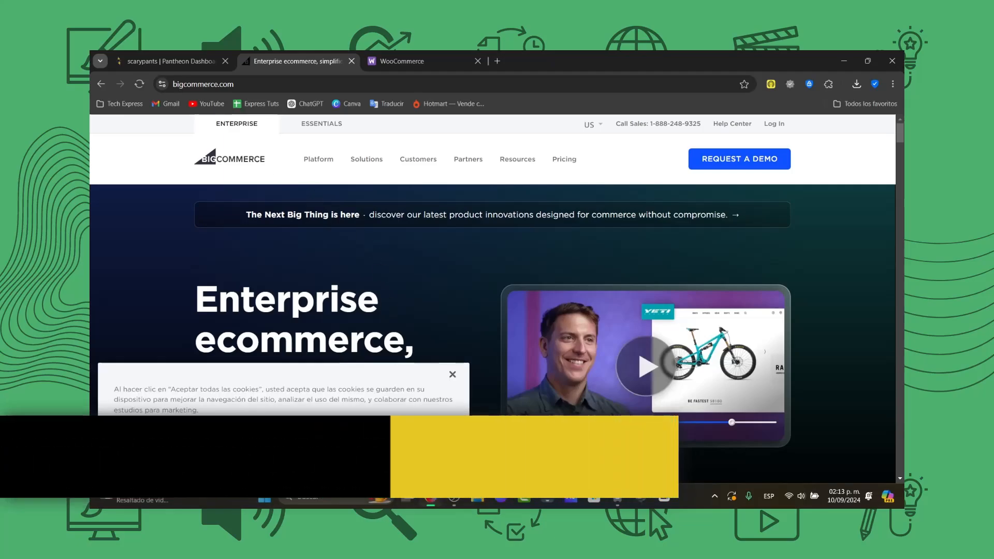
- Confirm cookie preferences in the privacy center and close the consent notice
click(390, 439)
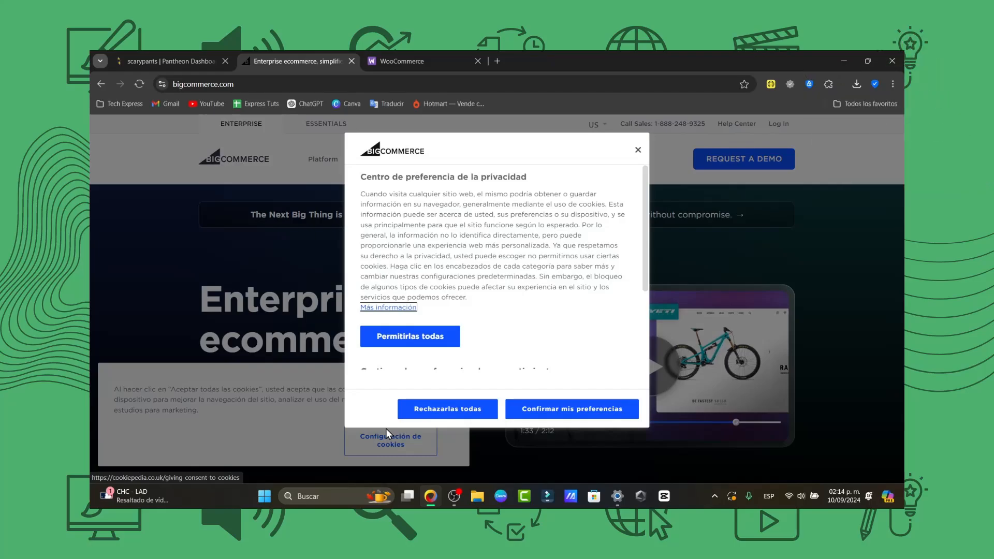
mouse_move(515, 417)
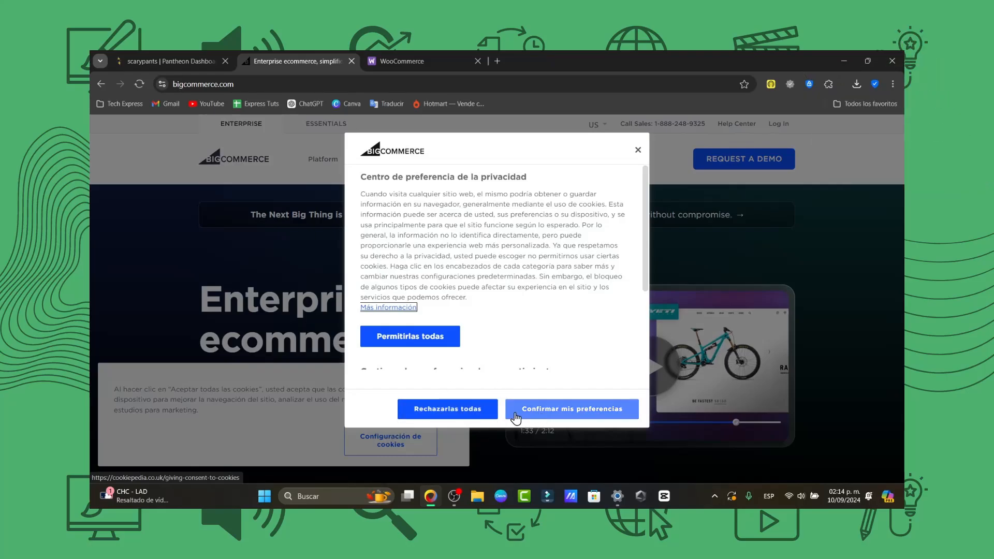
click(570, 408)
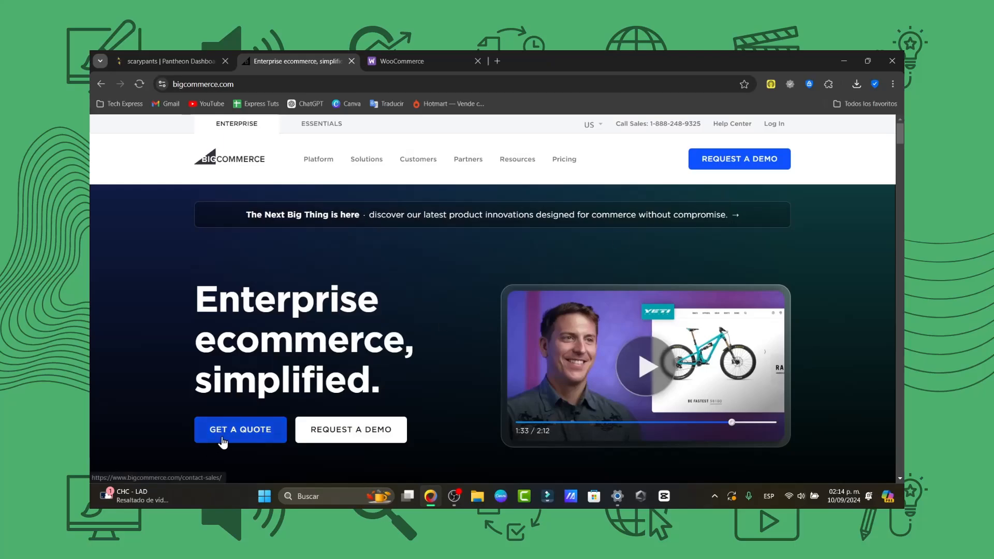
- Load the contact-sales page via Get a Quote and view its lead form
click(239, 428)
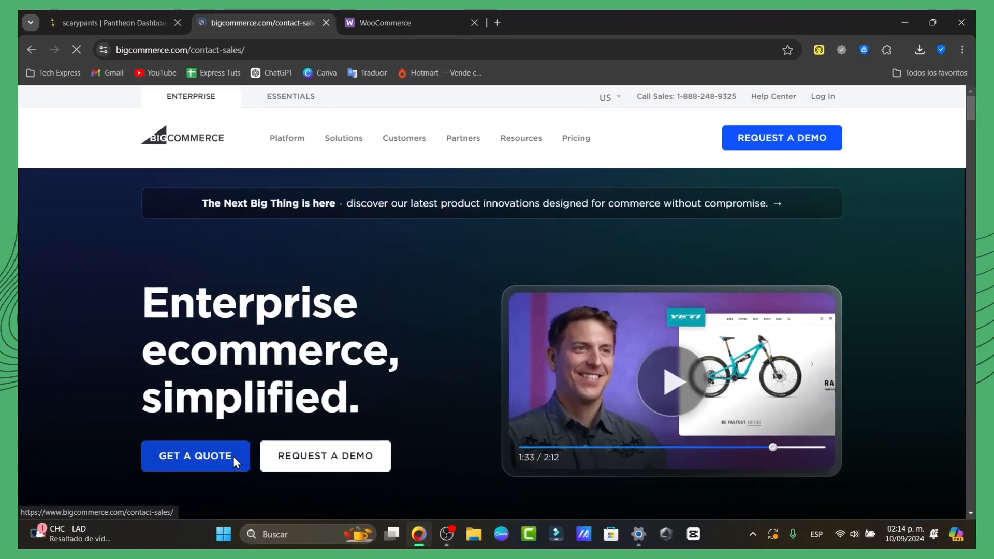
click(196, 455)
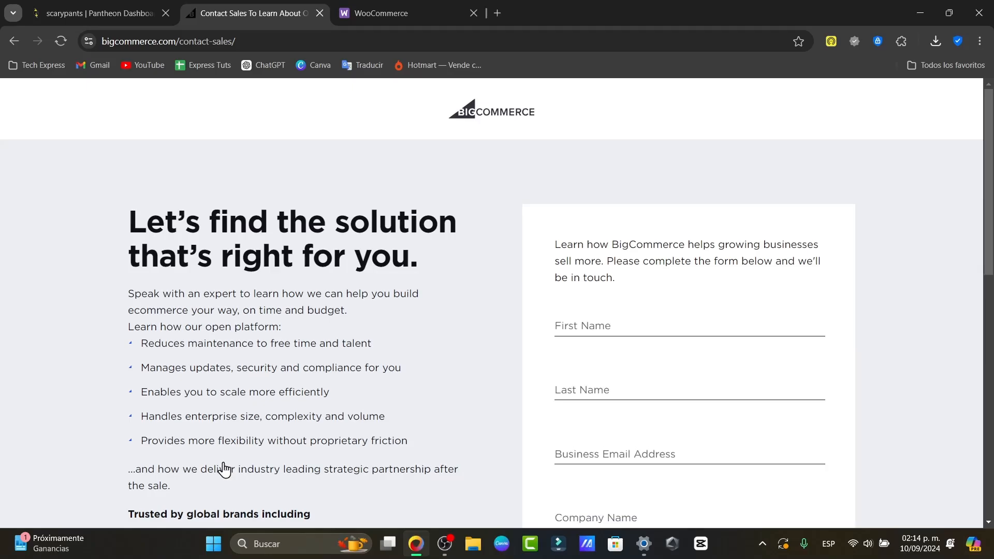
scroll(down, 3)
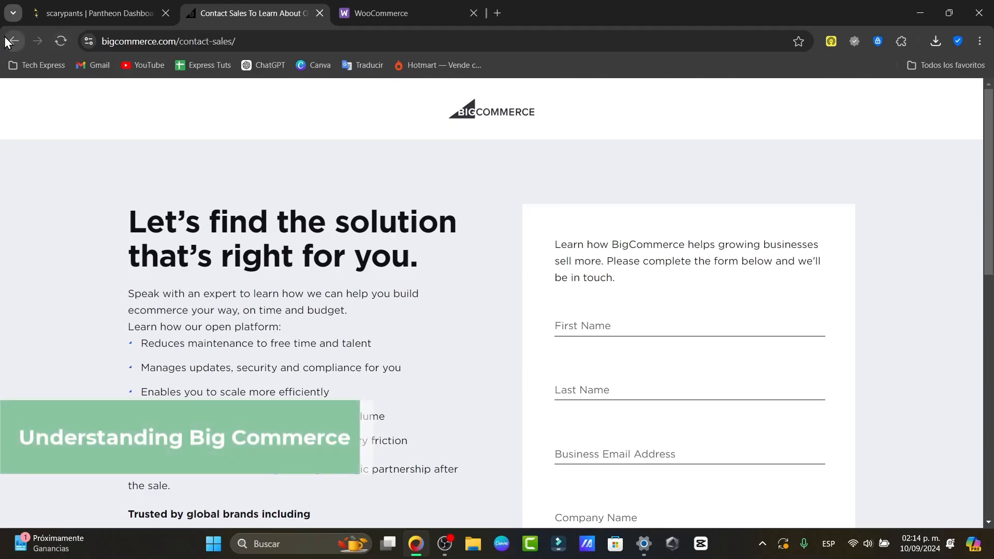
- Go back to the homepage and browse its solutions, partners, testimonials and CEO quote sections
click(13, 40)
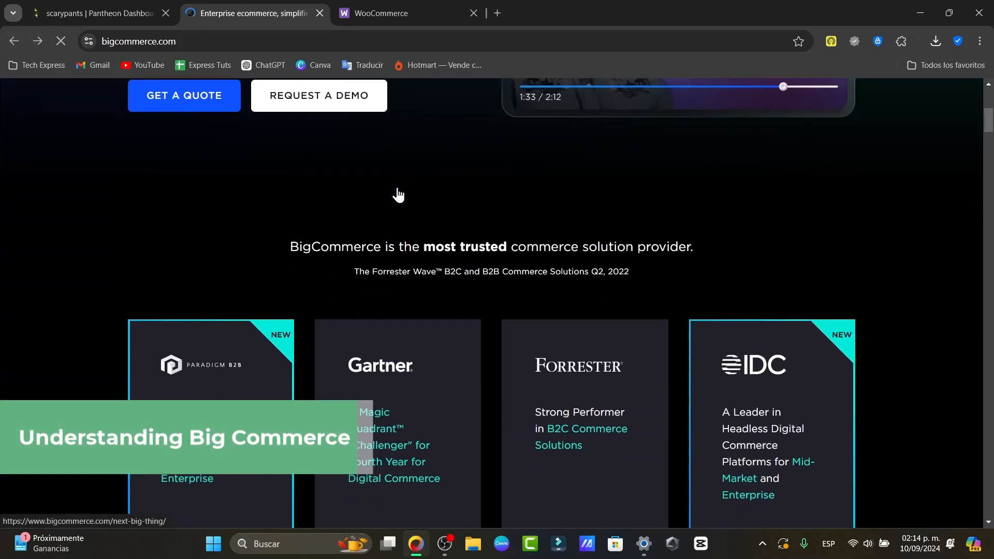
scroll(up, 3)
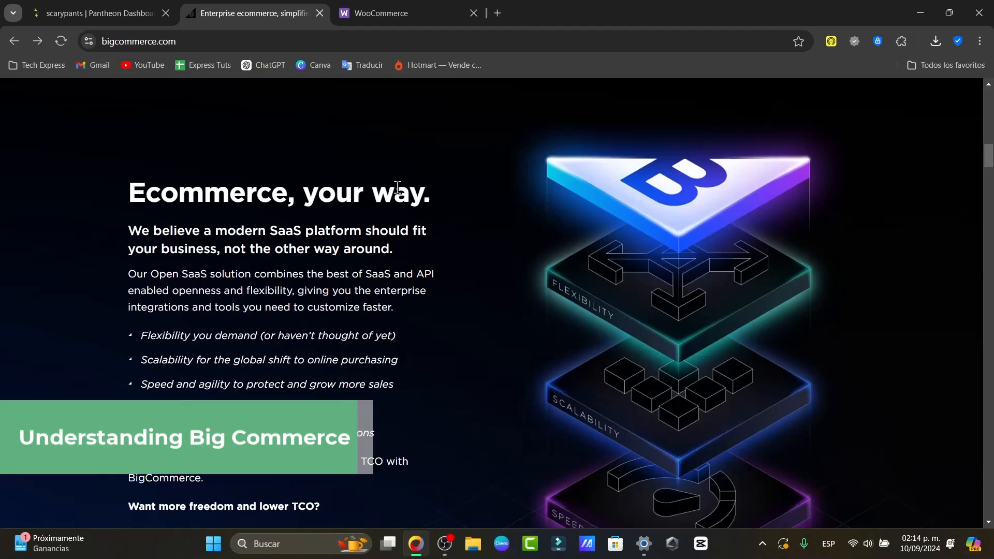
scroll(down, 3)
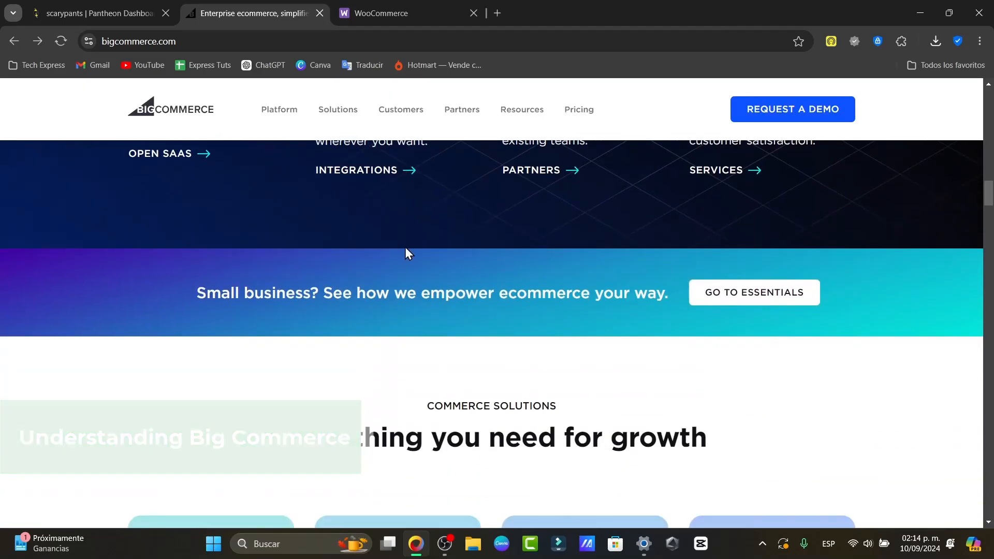
scroll(down, 3)
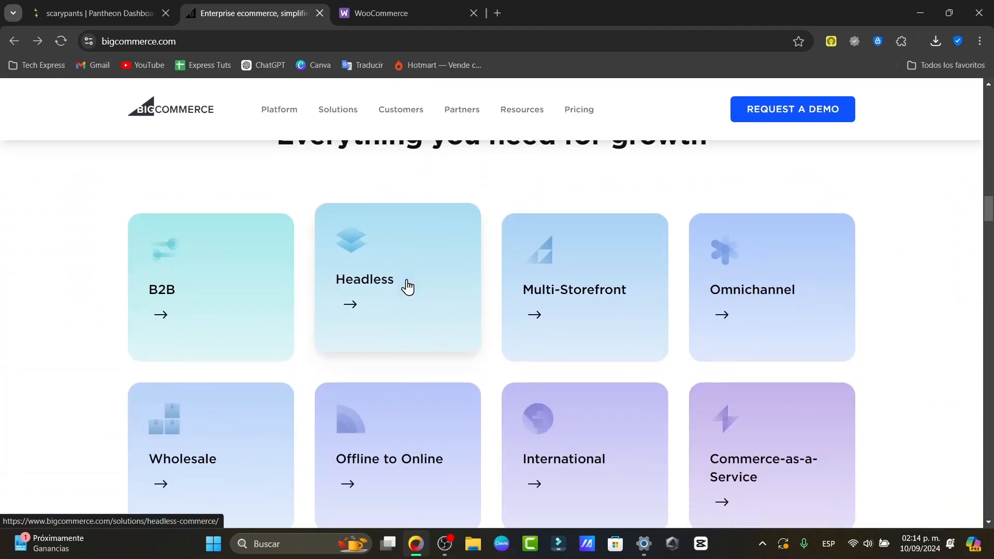
scroll(down, 3)
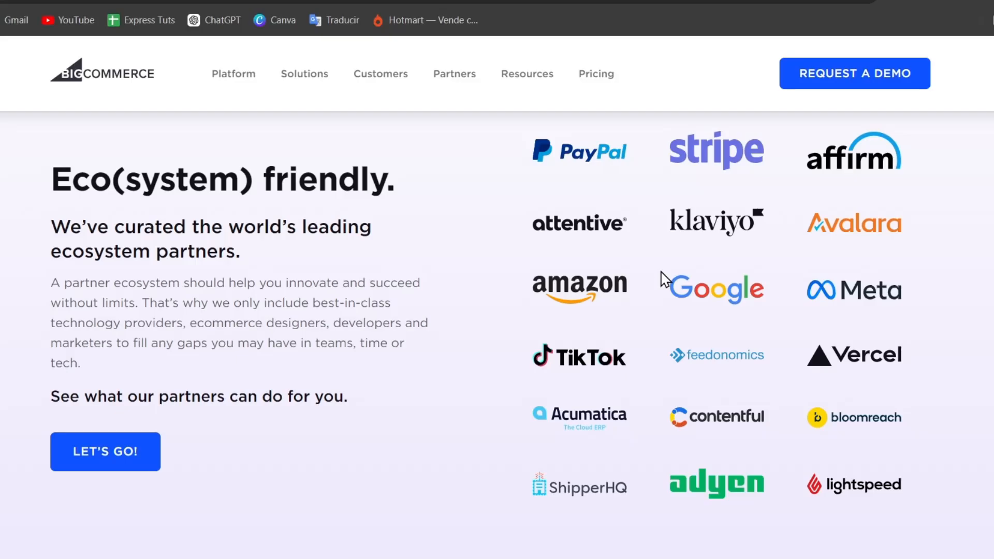
mouse_move(670, 281)
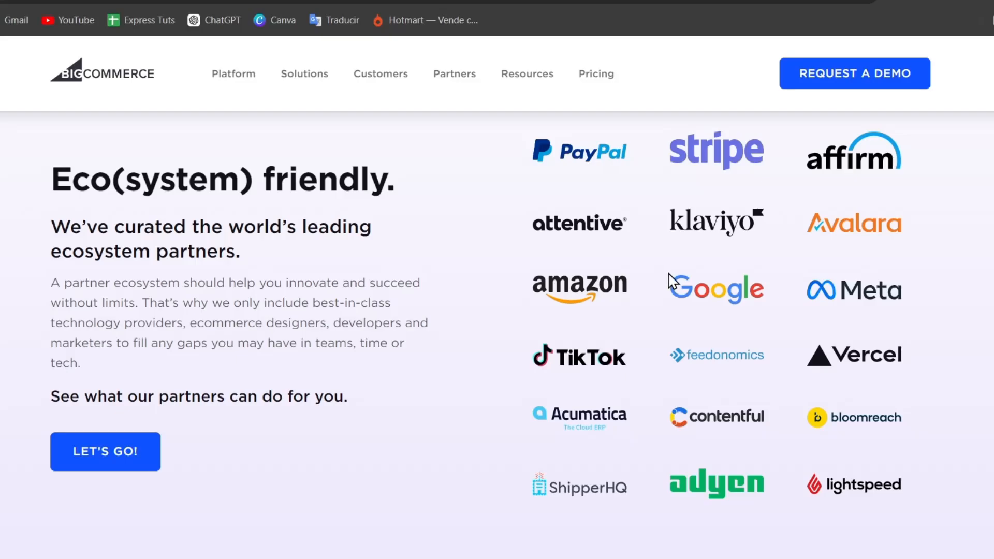
scroll(down, 3)
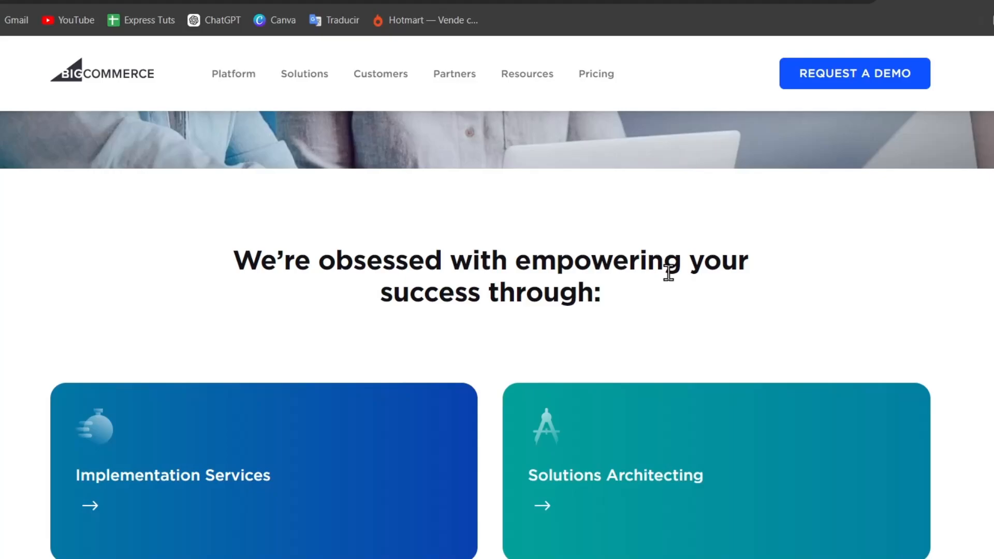
scroll(down, 3)
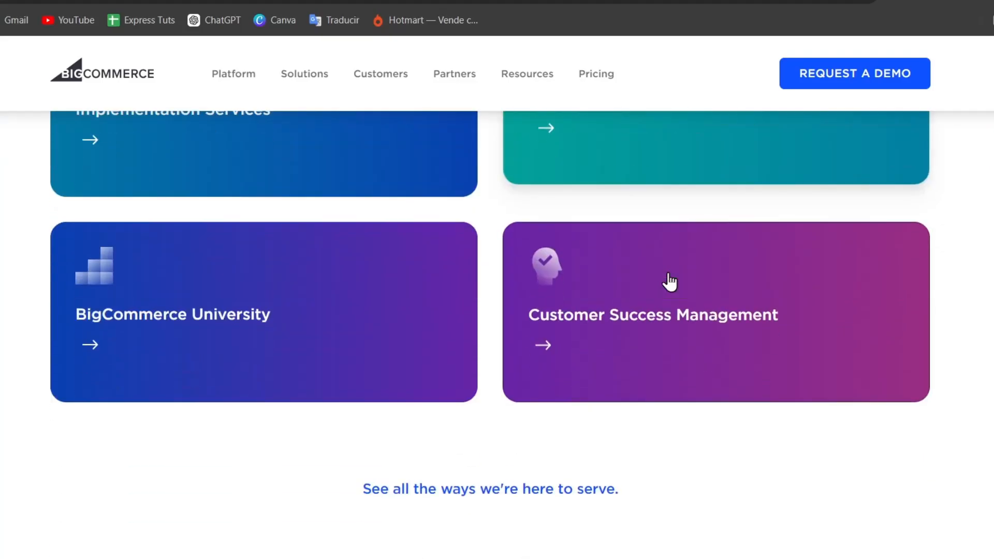
scroll(down, 3)
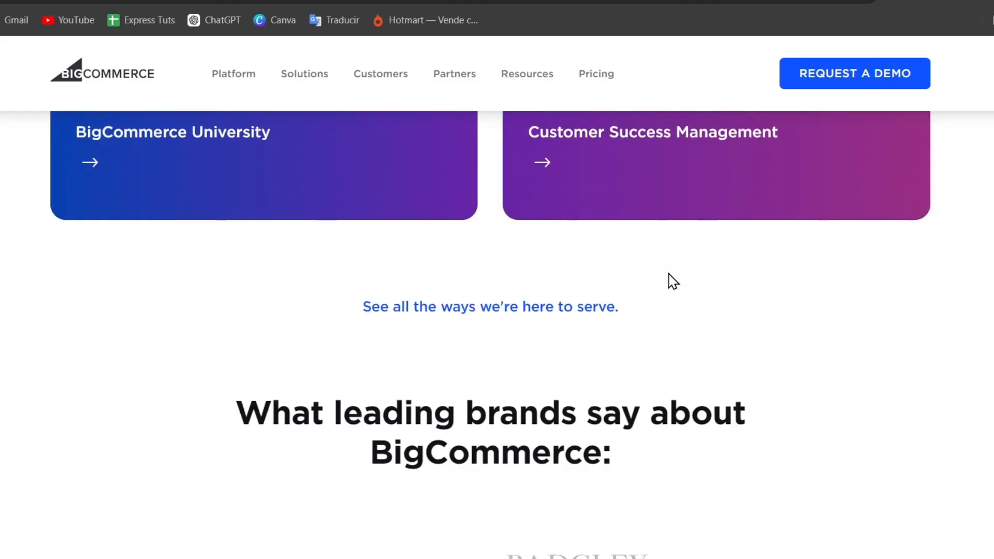
scroll(down, 3)
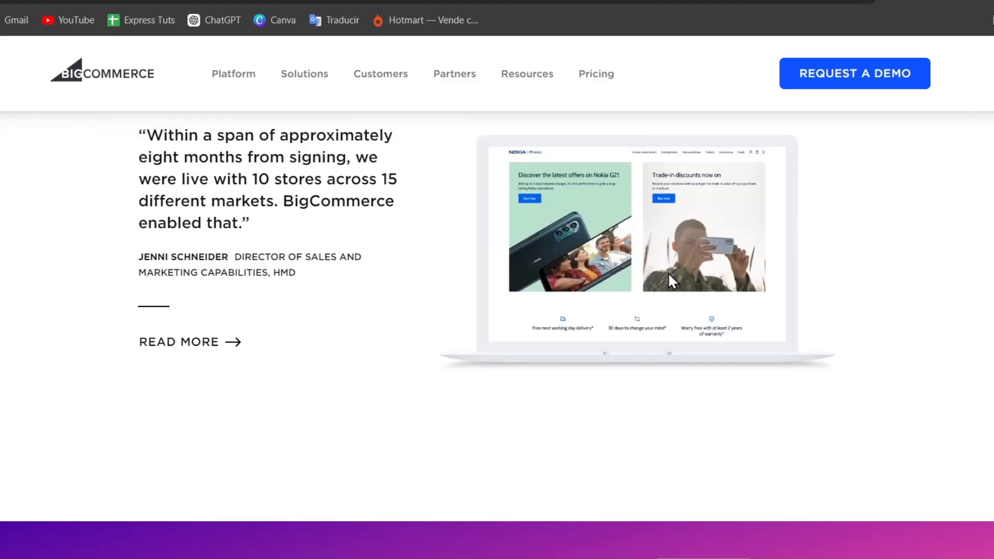
scroll(down, 3)
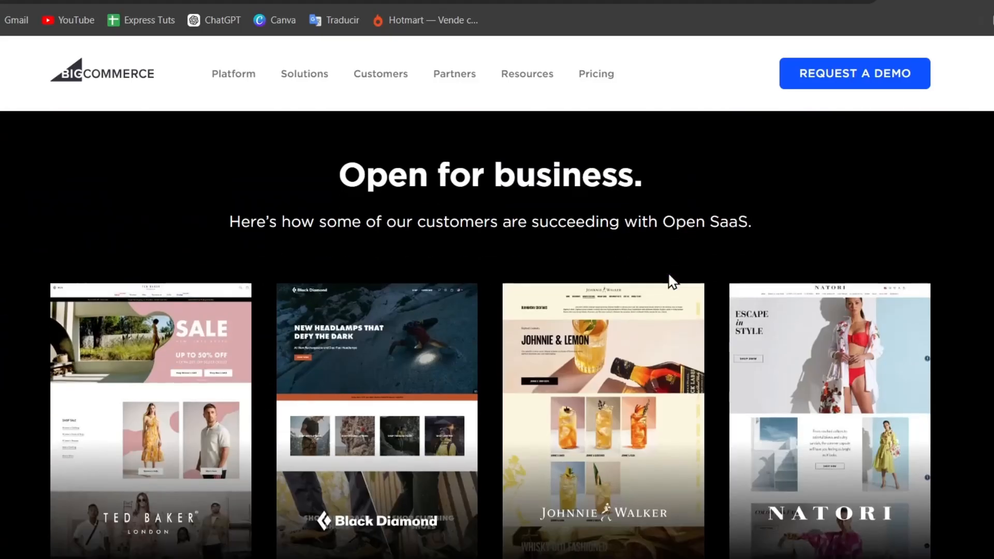
scroll(down, 3)
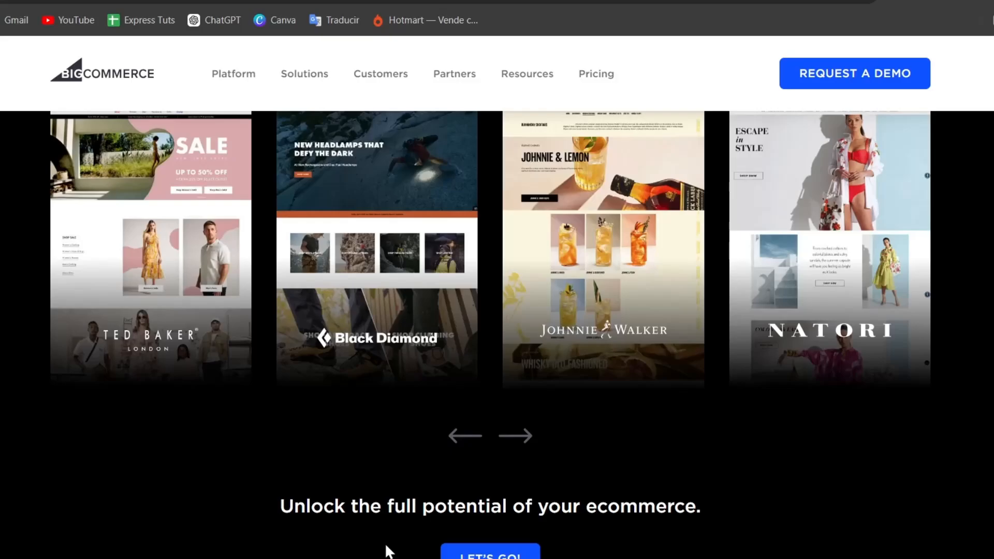
scroll(down, 3)
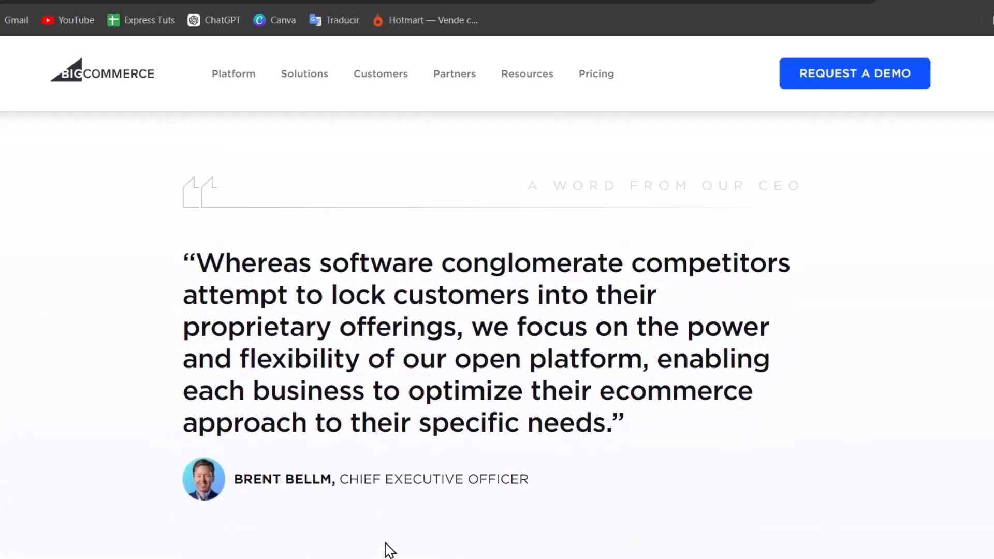
scroll(down, 3)
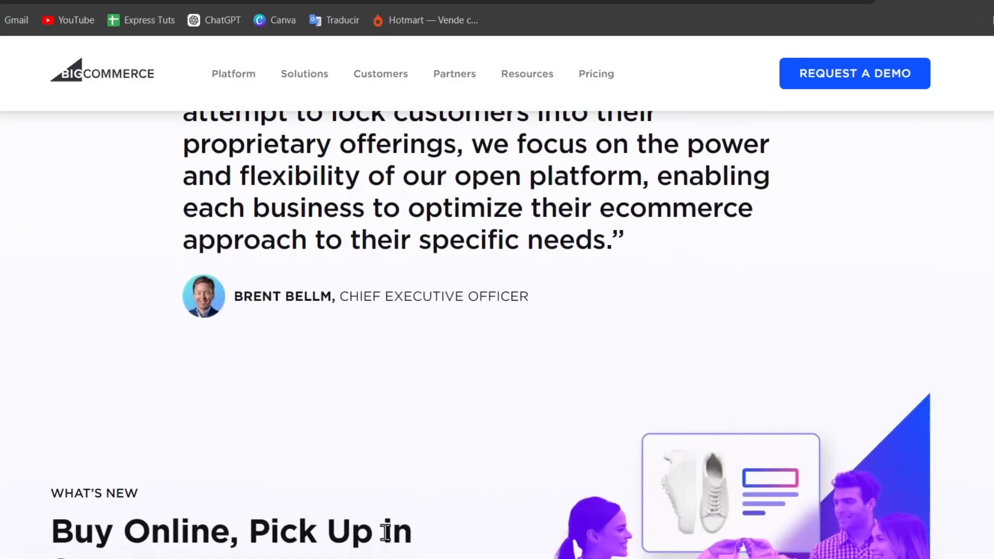
mouse_move(595, 73)
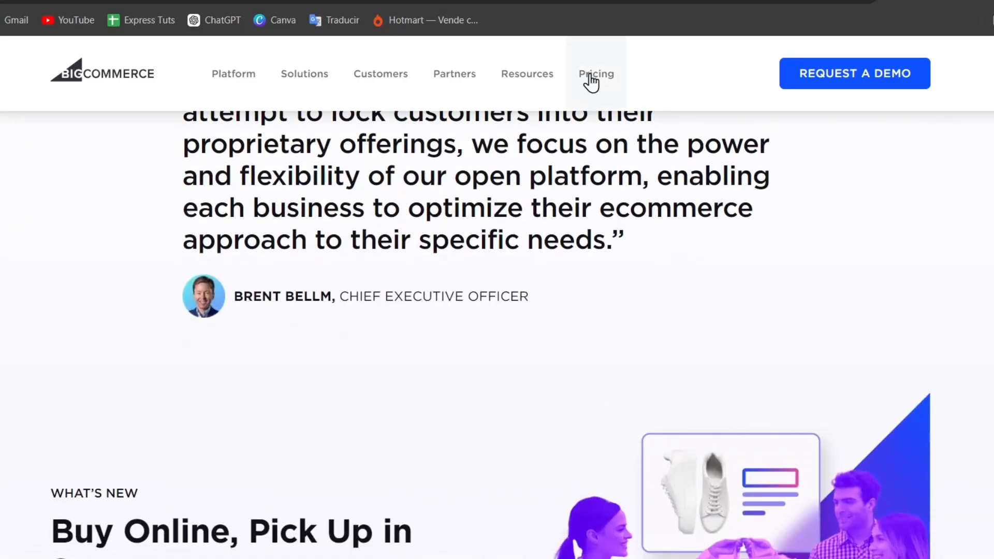
- View Essentials monthly plan prices (Standard $39, Plus $105, Pro $399) and reach the Standard trial button
click(595, 74)
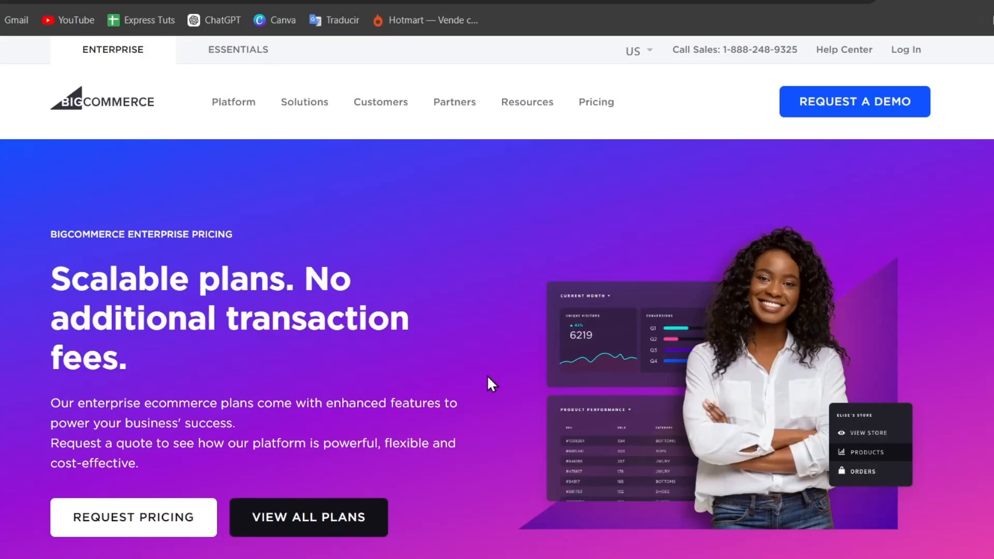
click(239, 50)
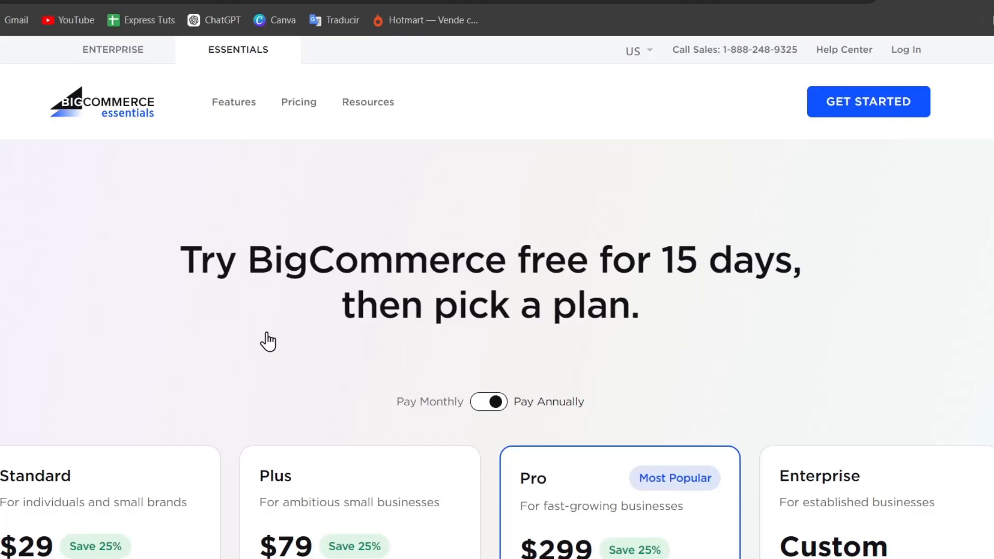
scroll(down, 3)
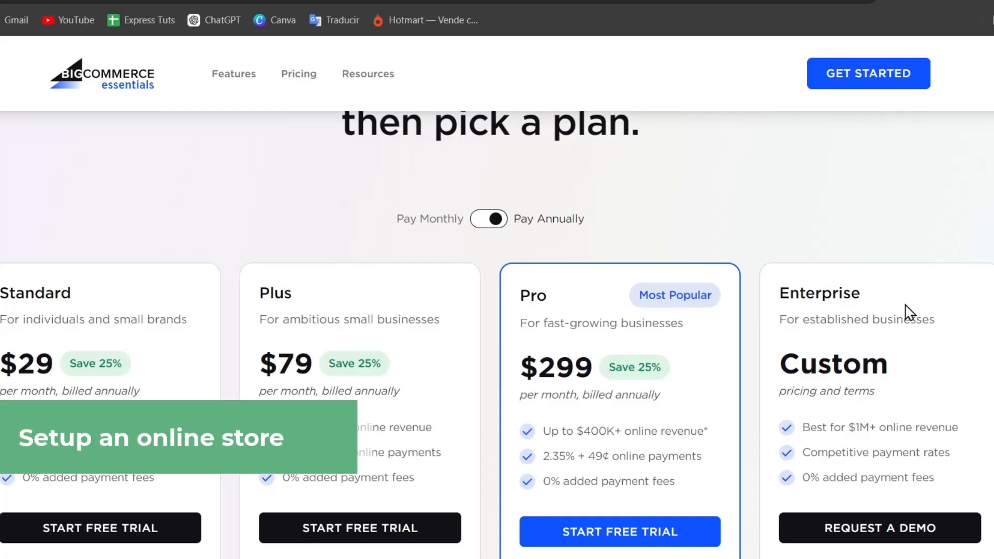
mouse_move(836, 291)
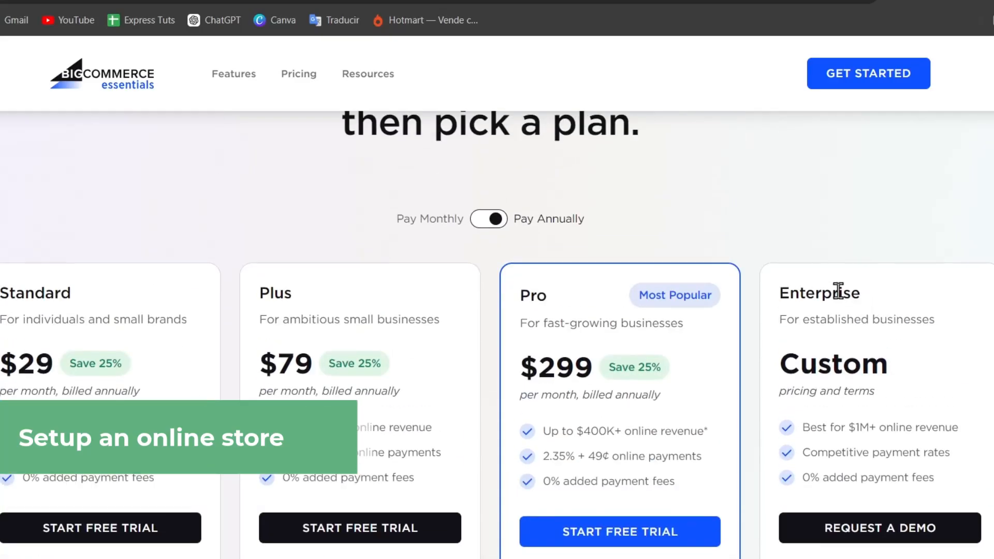
click(488, 219)
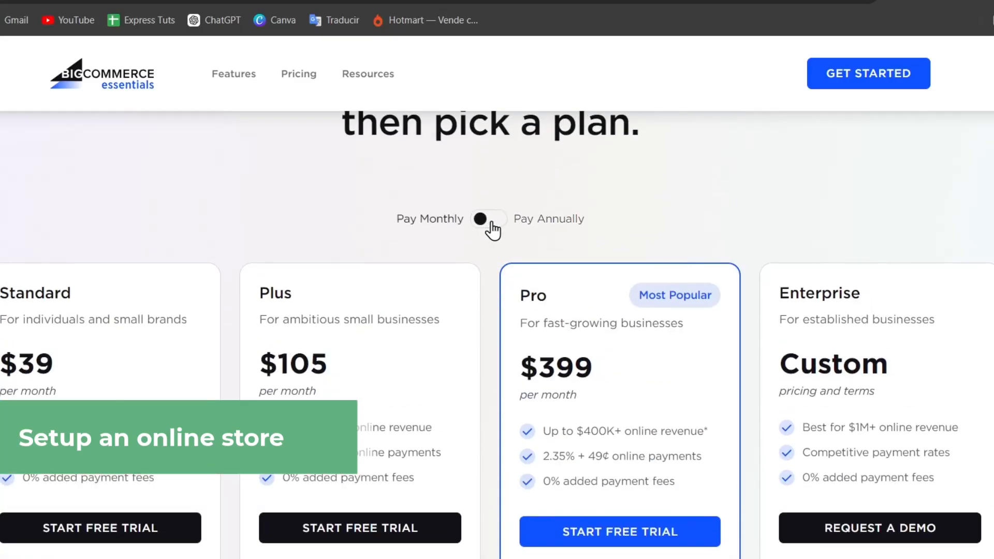
click(488, 218)
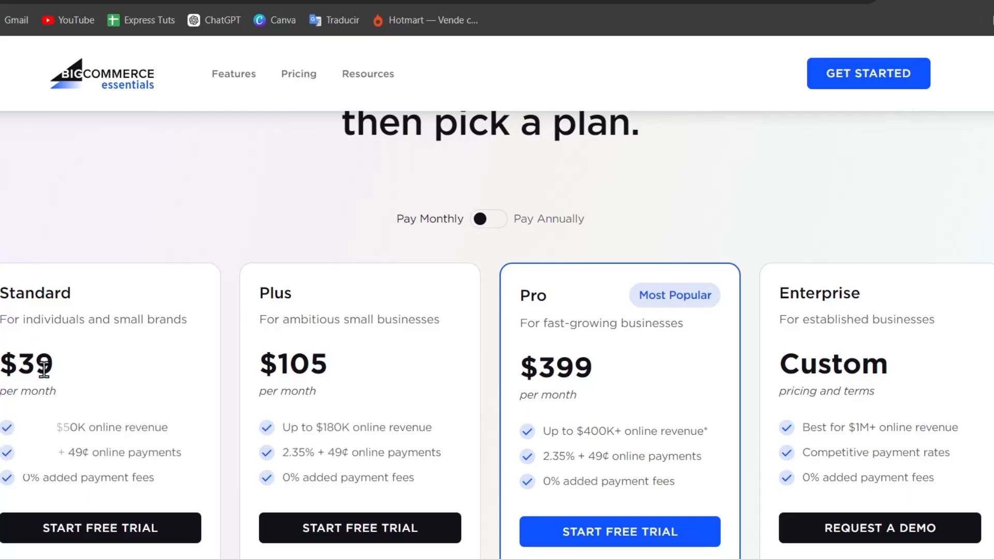
scroll(down, 3)
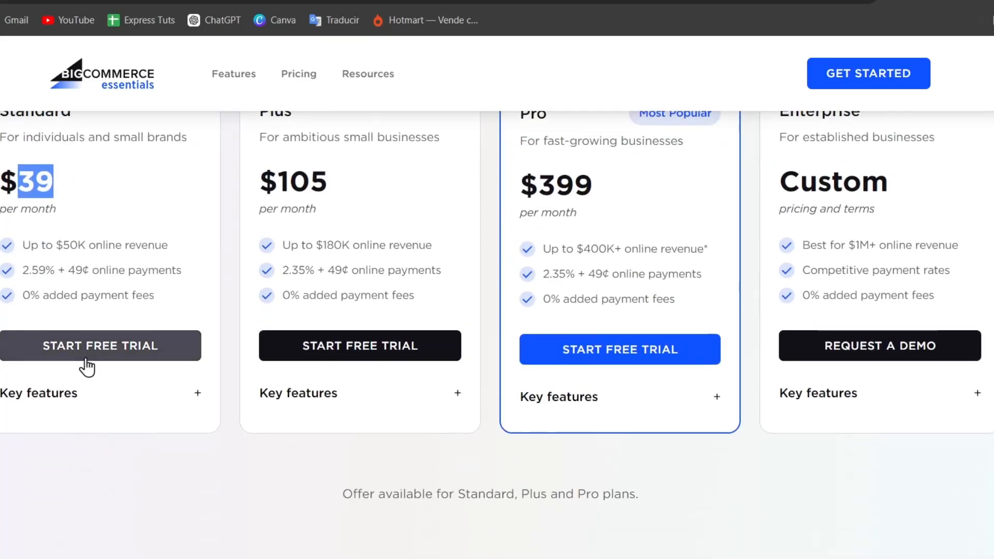
mouse_move(76, 364)
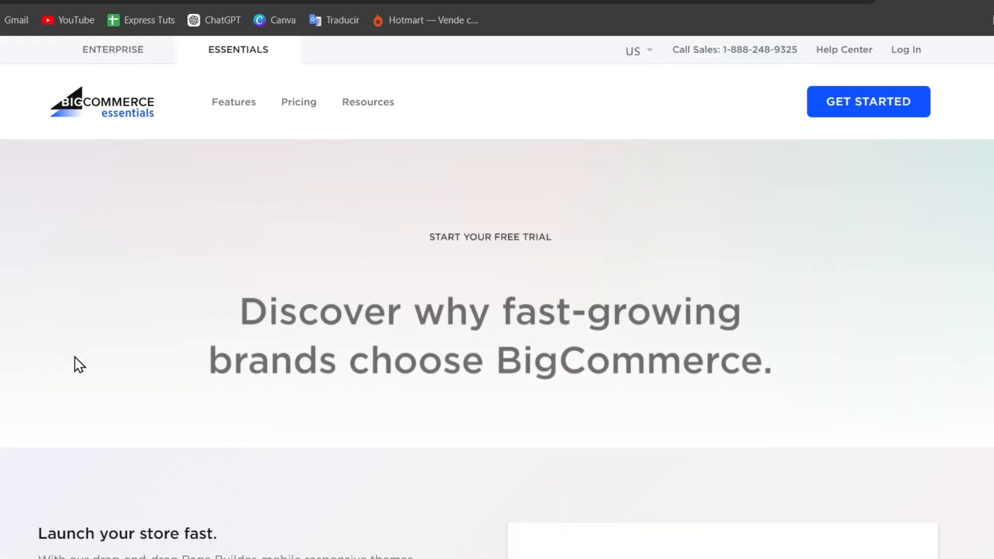
scroll(down, 3)
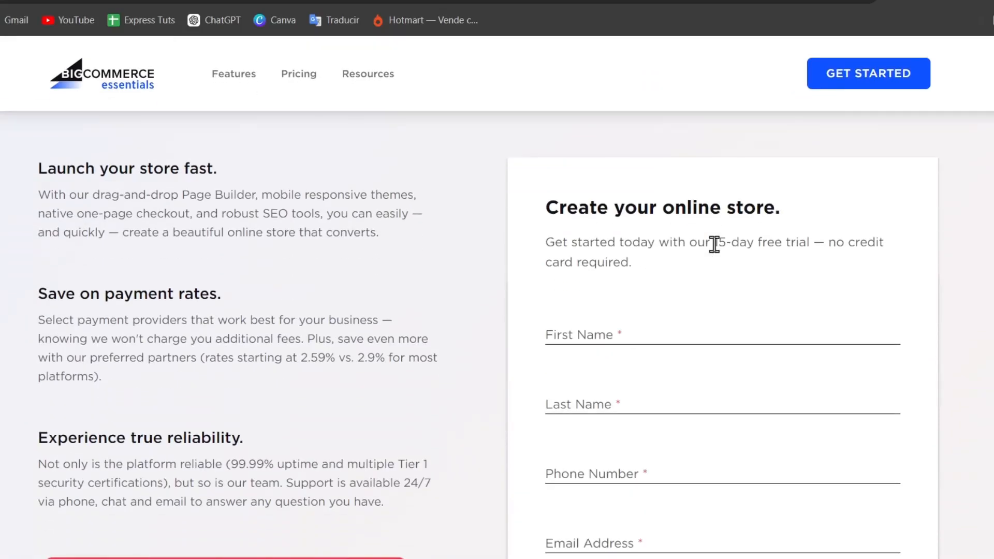
scroll(down, 3)
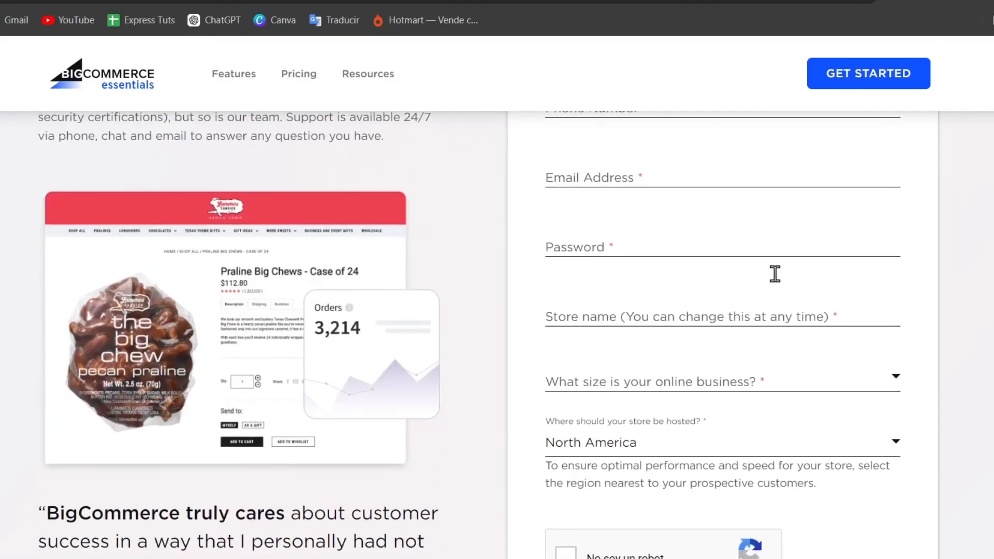
mouse_move(778, 283)
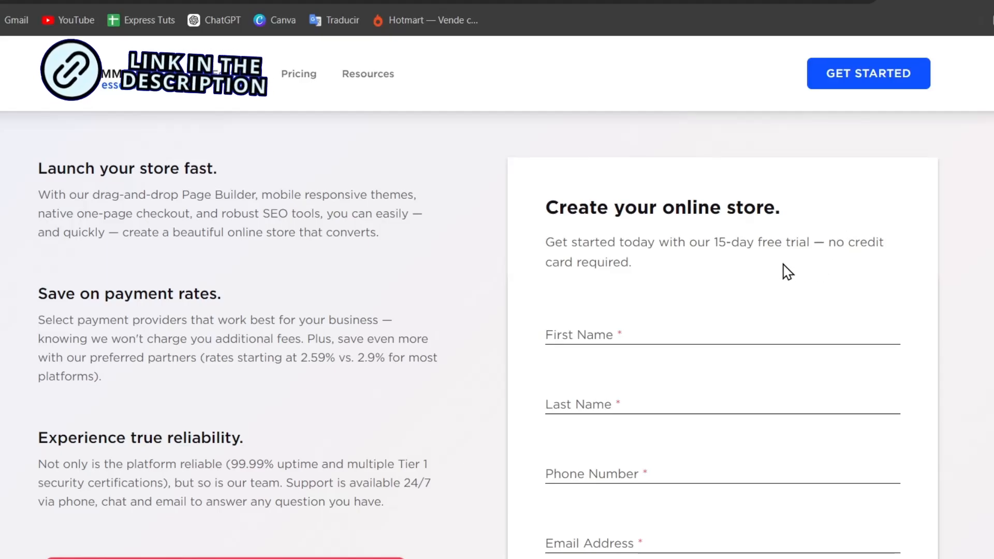
mouse_move(725, 262)
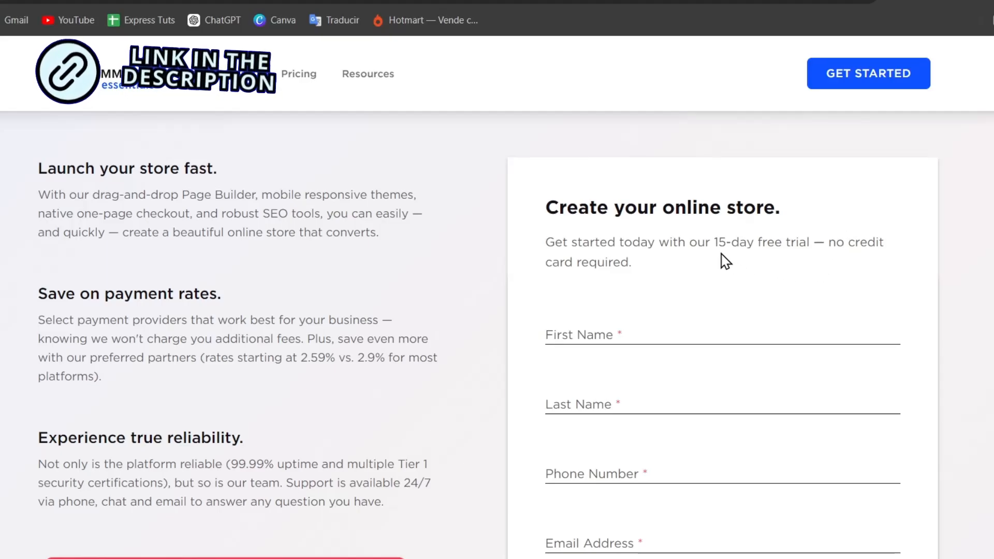
scroll(down, 3)
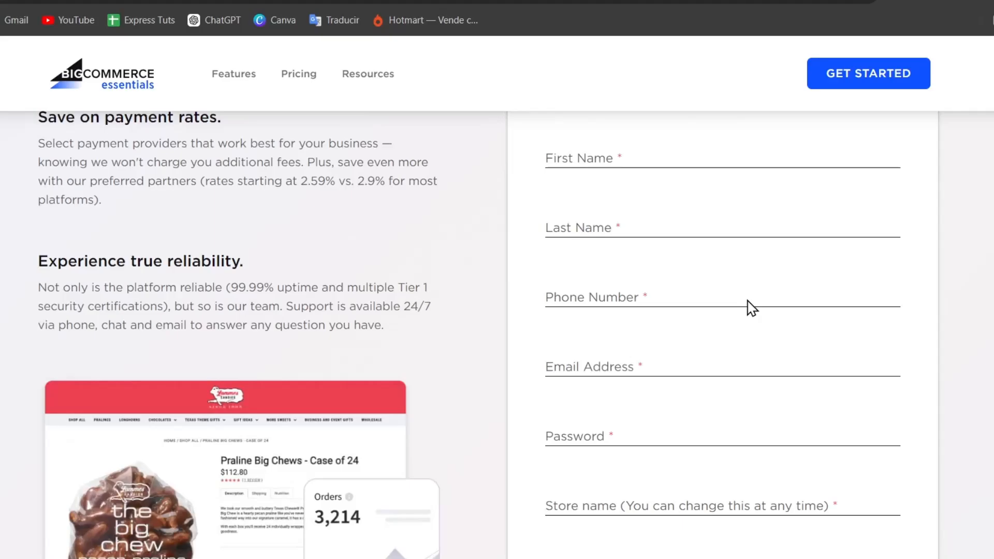
scroll(down, 3)
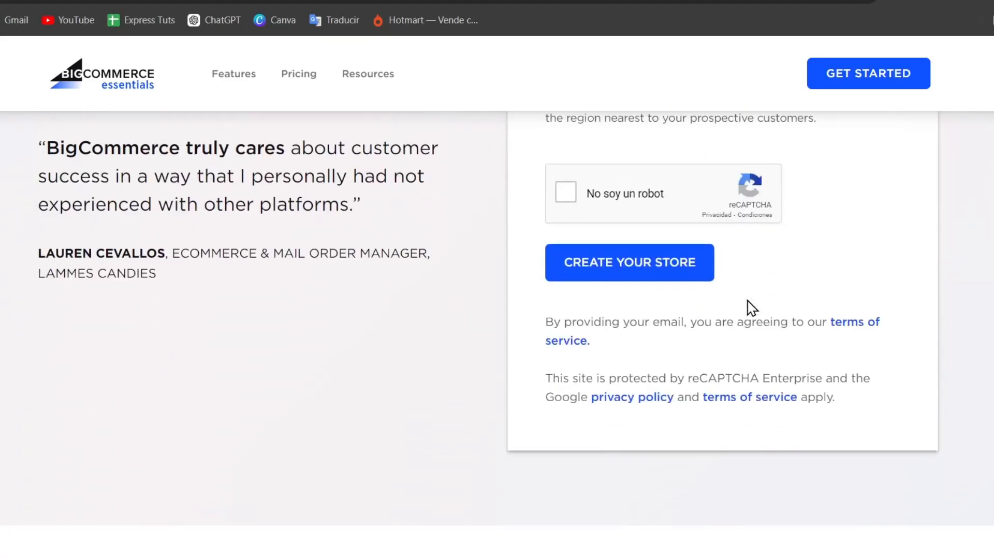
mouse_move(681, 278)
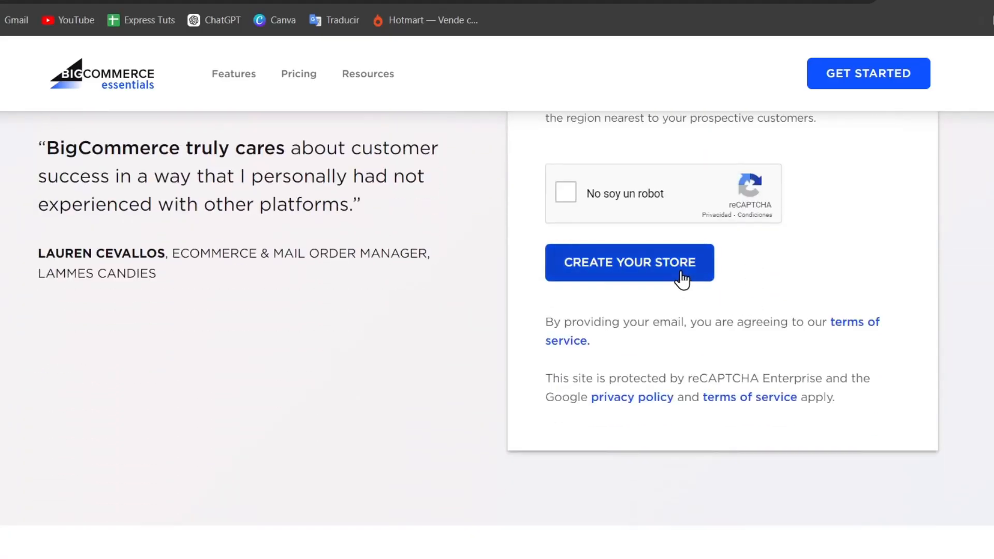
- Submit Create Your Store so the trial store starts building
click(628, 262)
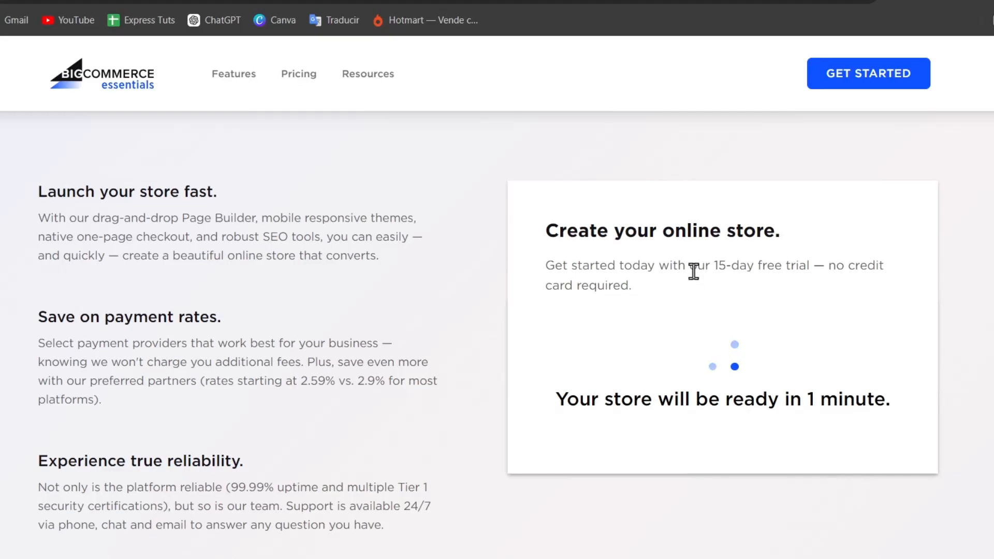
mouse_move(776, 312)
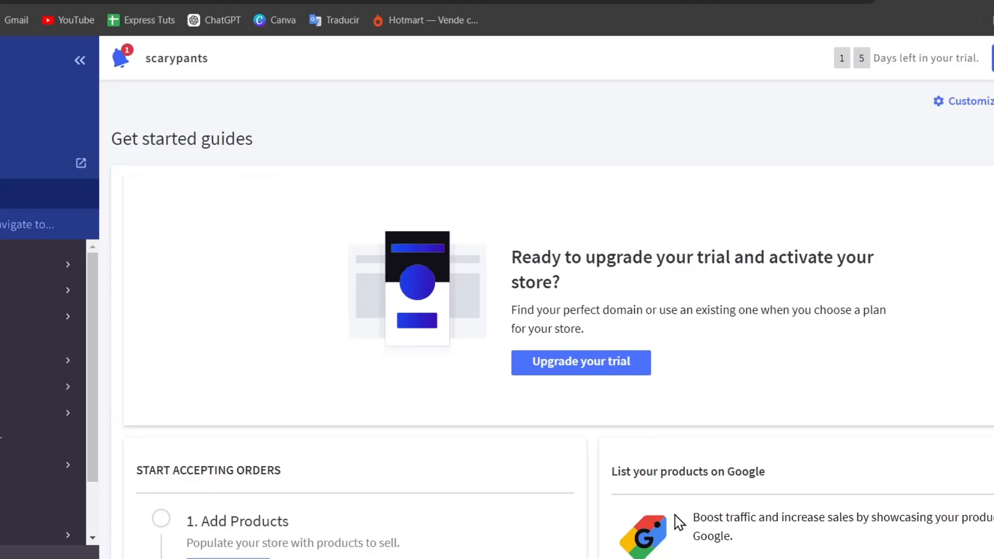
- Browse the dashboard's Get started guides and launch Customize theme for the online store
scroll(down, 3)
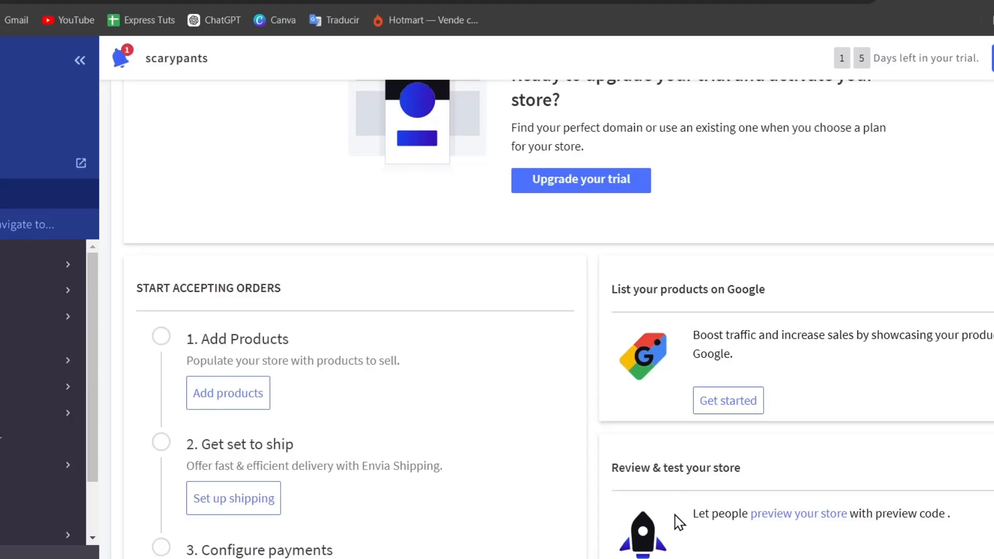
scroll(down, 3)
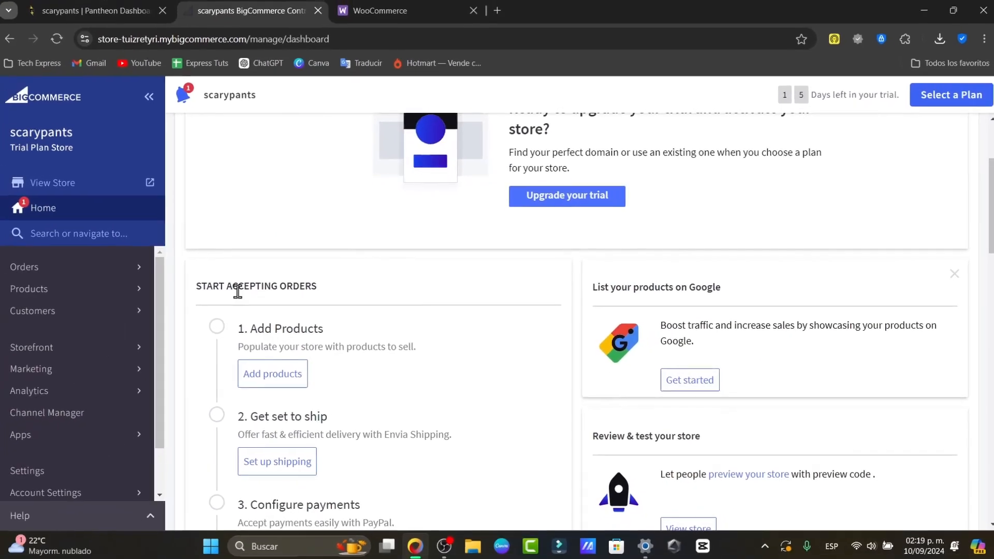
scroll(down, 3)
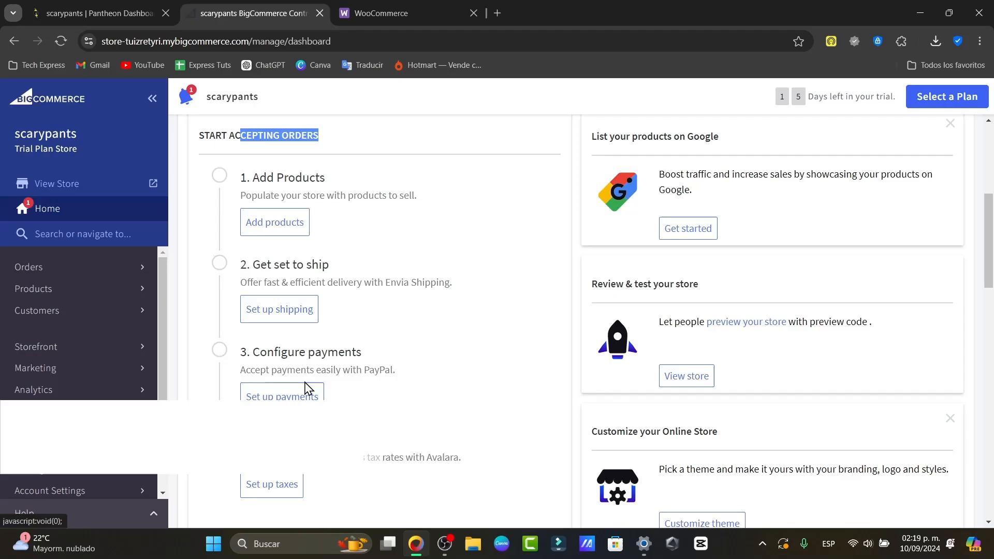
scroll(down, 3)
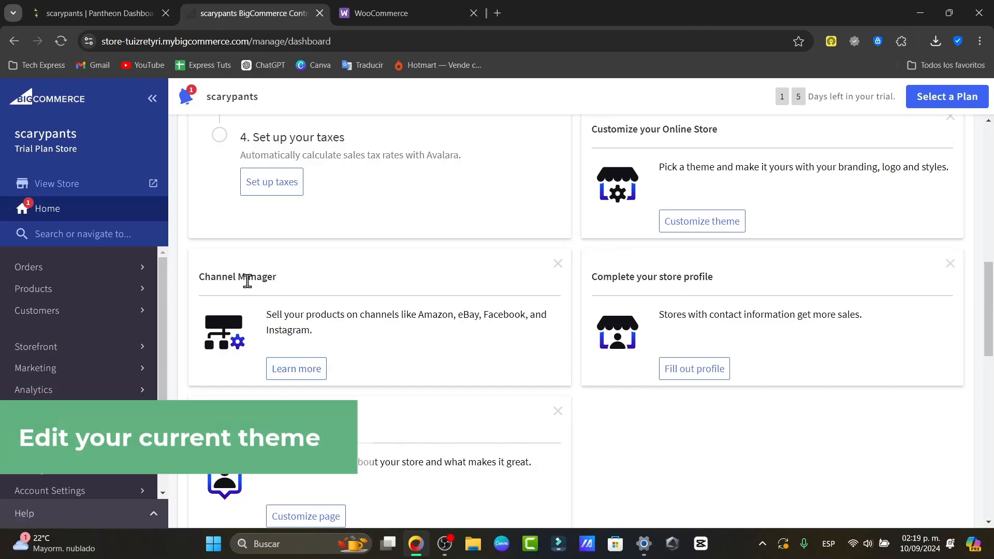
scroll(down, 3)
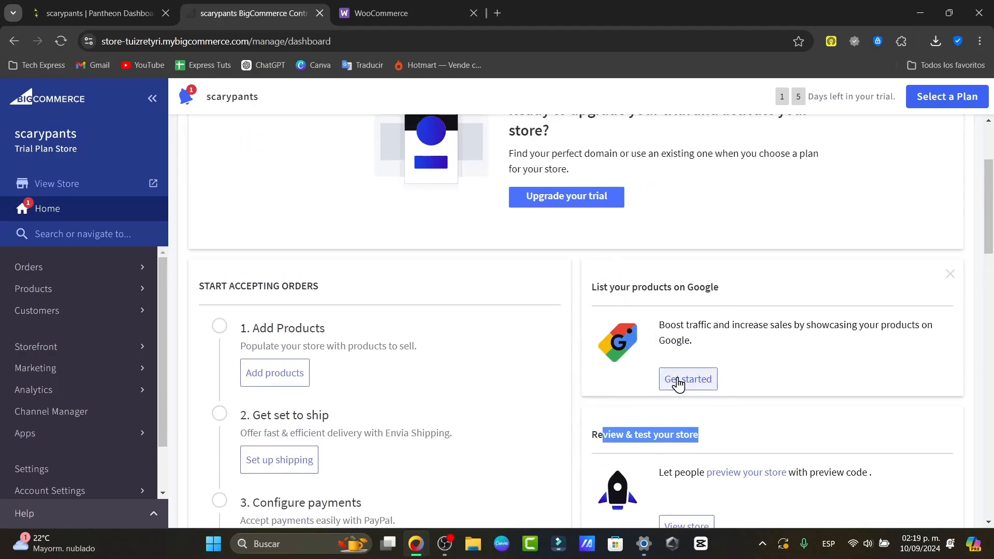
scroll(down, 3)
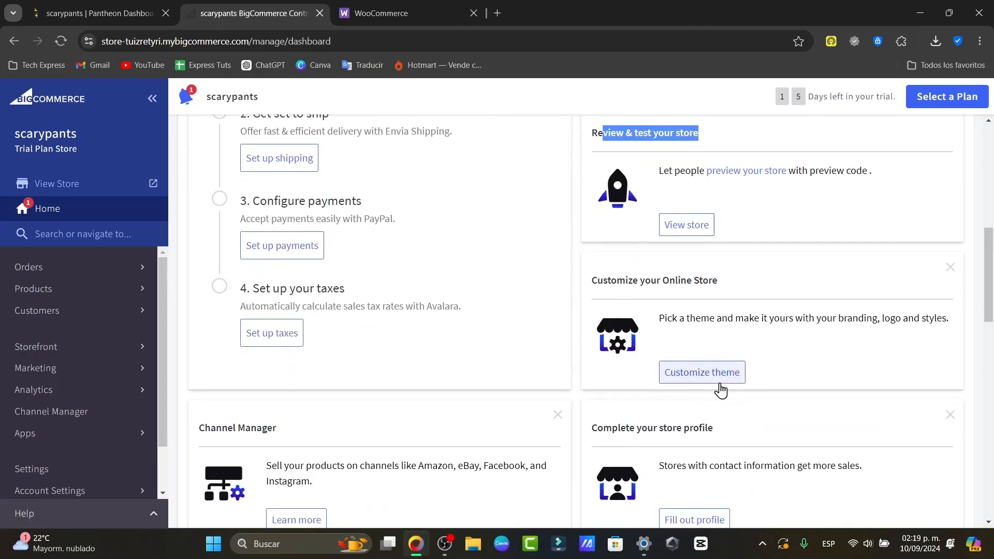
click(701, 372)
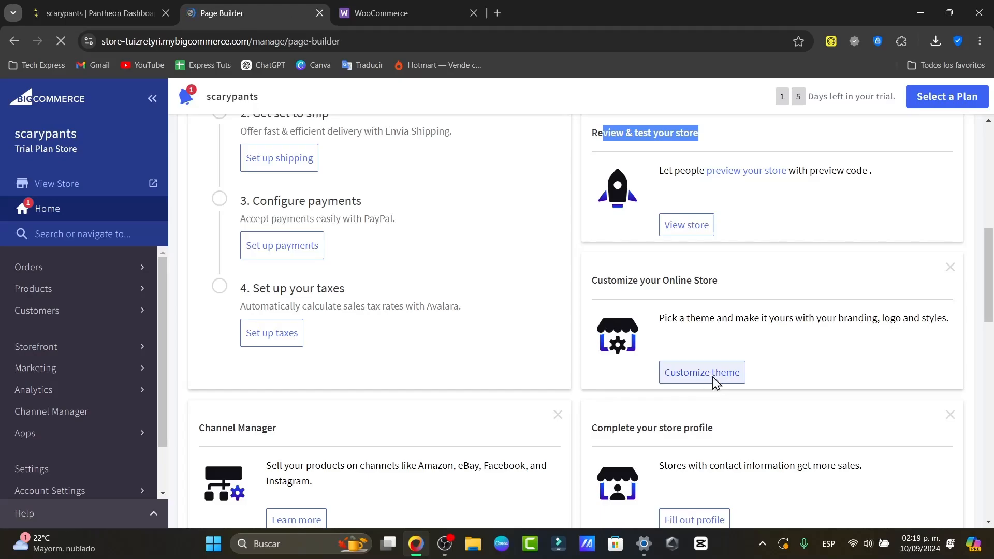
- Add a carousel below the homepage's global regions, then remove it again
click(701, 372)
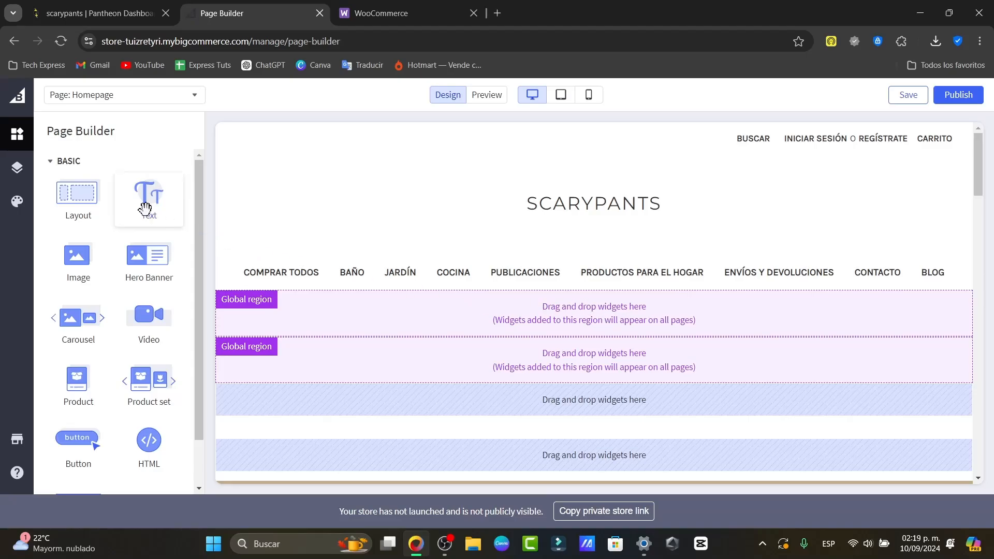
mouse_move(108, 238)
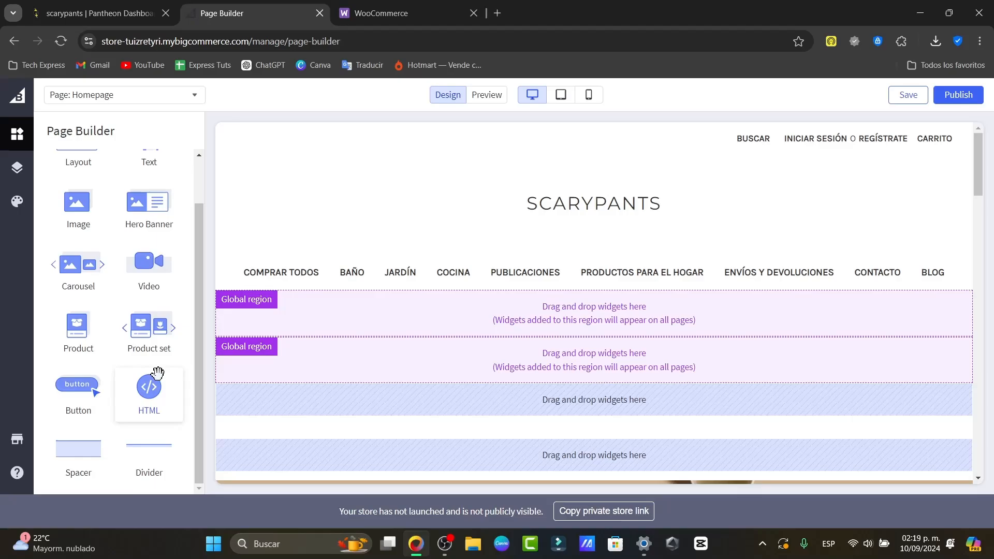
drag(78, 264, 564, 355)
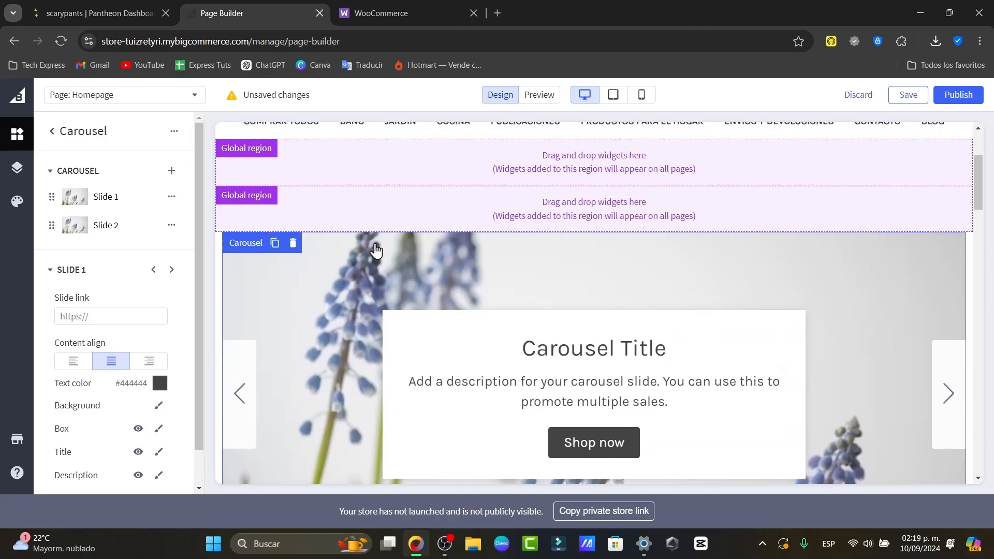
click(53, 131)
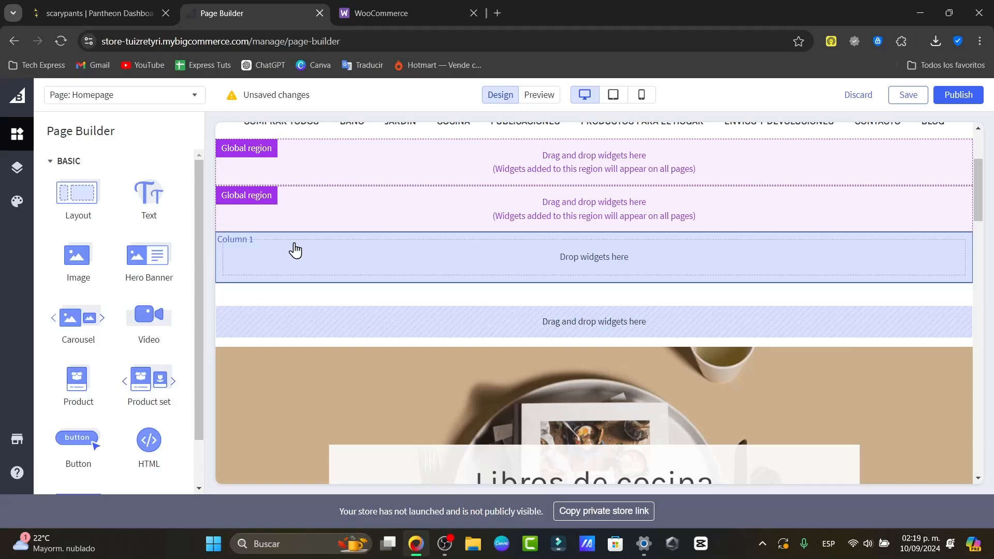
mouse_move(409, 152)
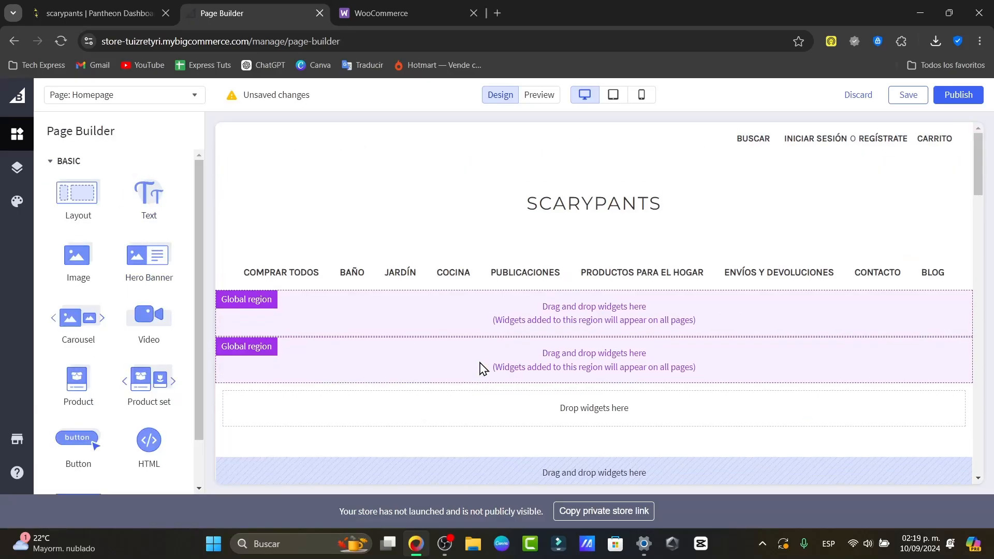
scroll(down, 3)
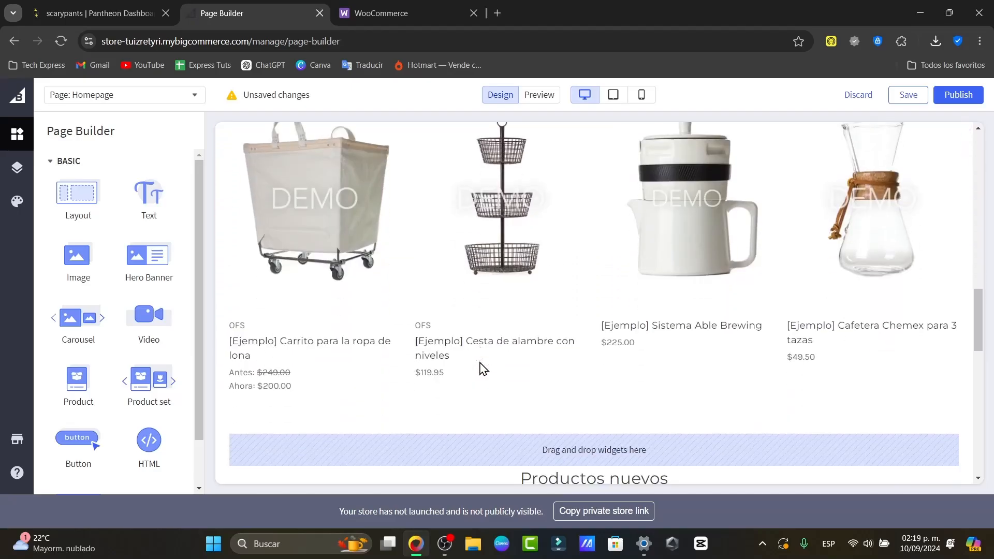
scroll(down, 3)
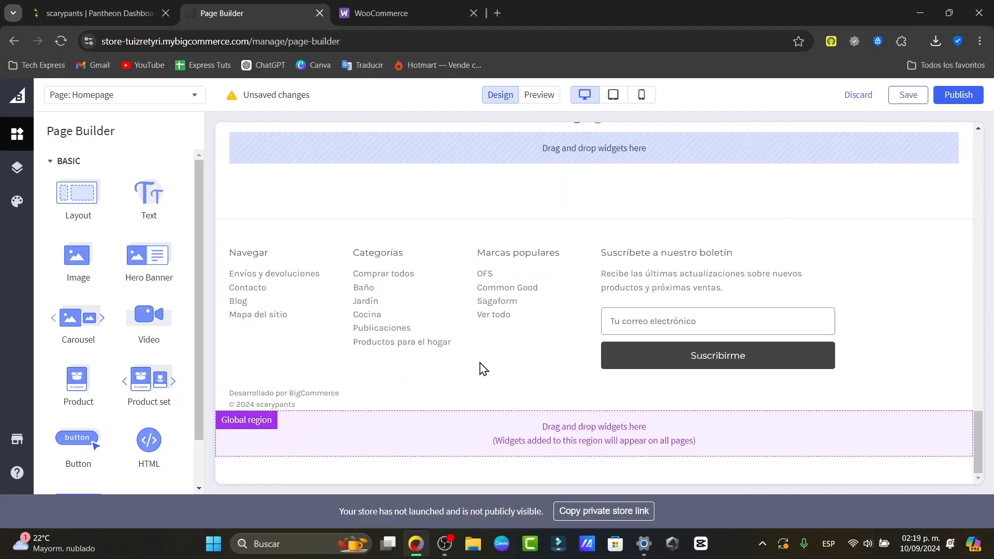
mouse_move(148, 383)
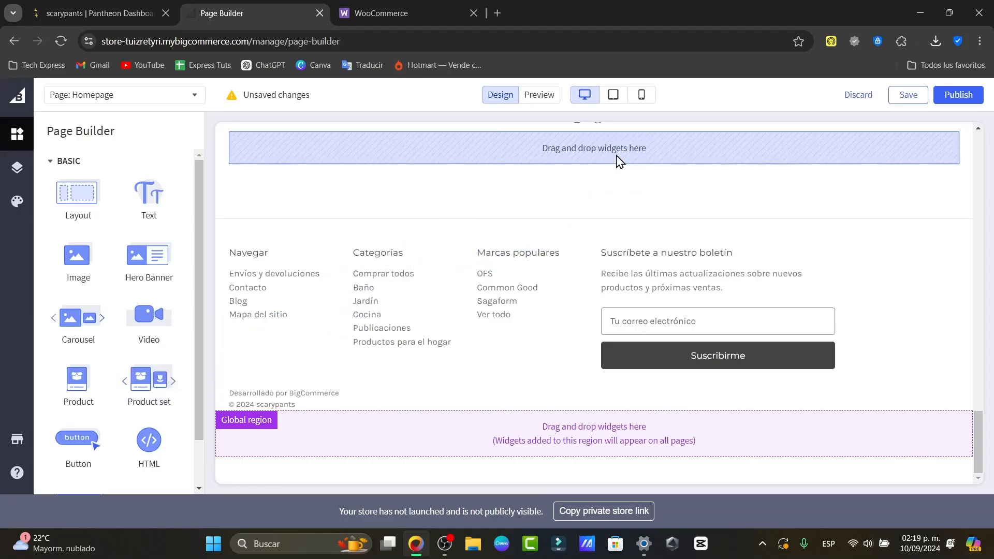
- Save the homepage design in Page Builder, keeping Cornerstone Light as the theme
click(148, 380)
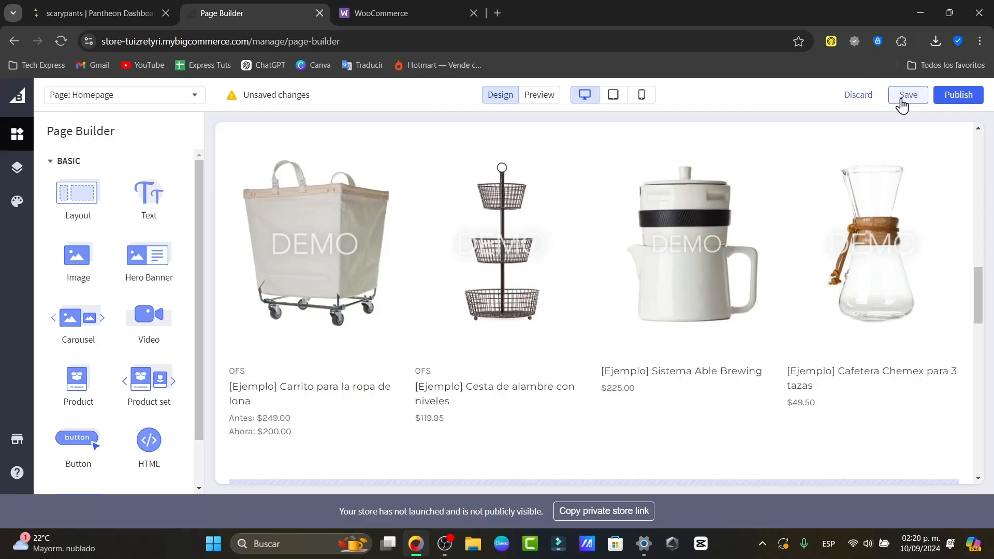
click(907, 94)
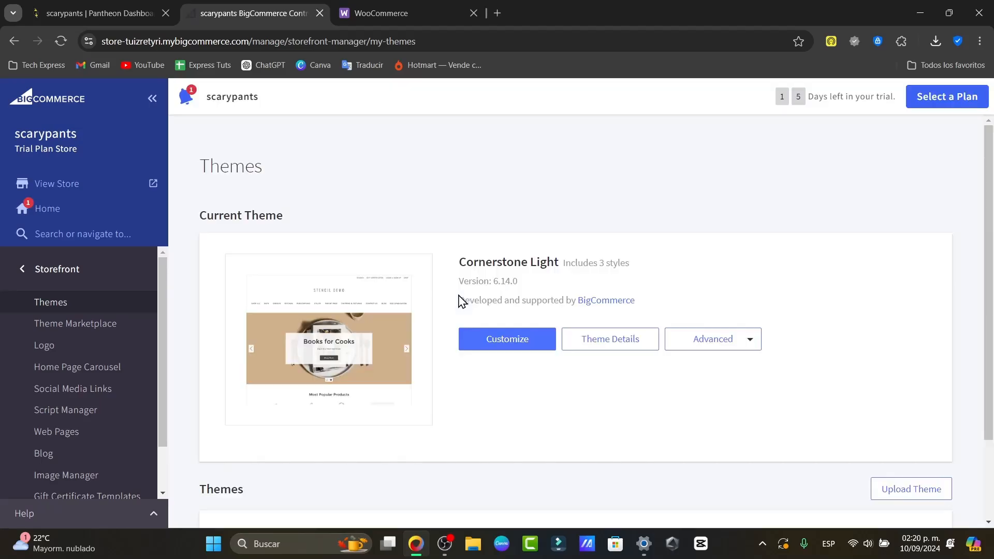
mouse_move(815, 260)
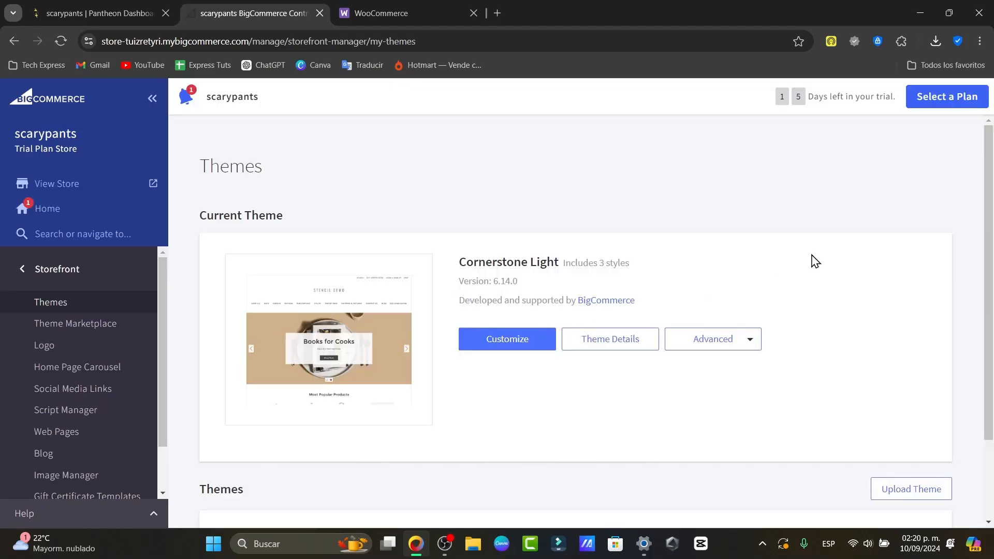
- Scroll the Themes page showing Cornerstone Light as the current theme
scroll(down, 3)
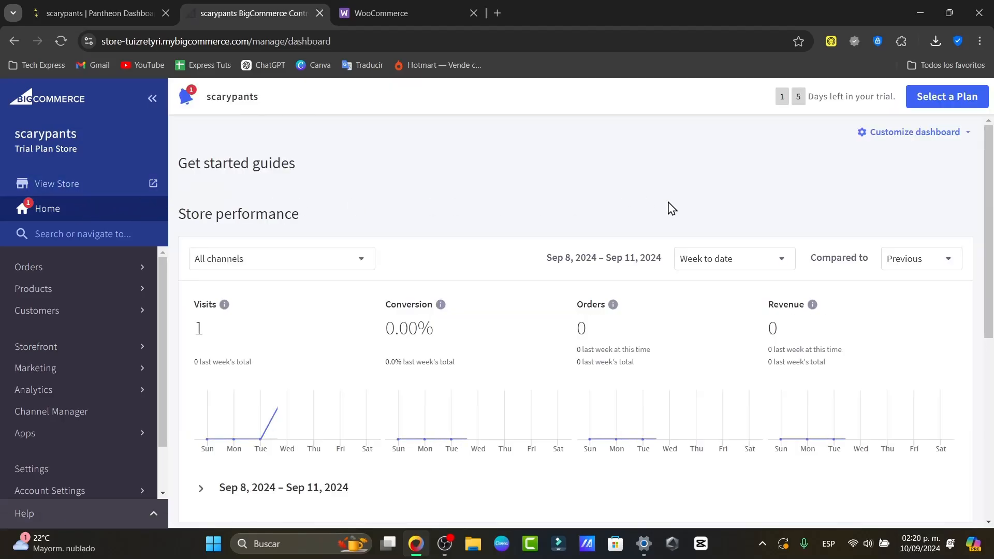
- Start Add products from the dashboard's Start Accepting Orders section
scroll(down, 3)
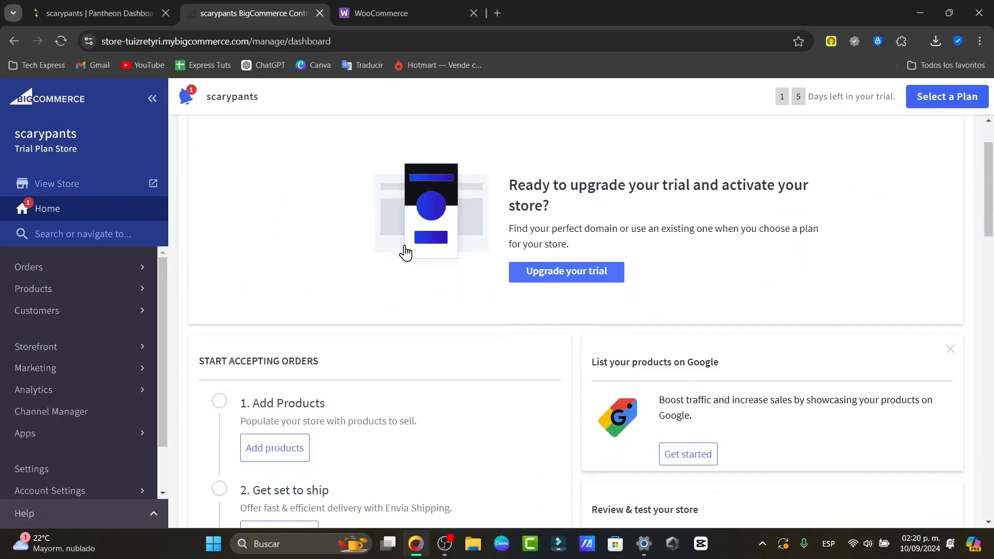
click(274, 447)
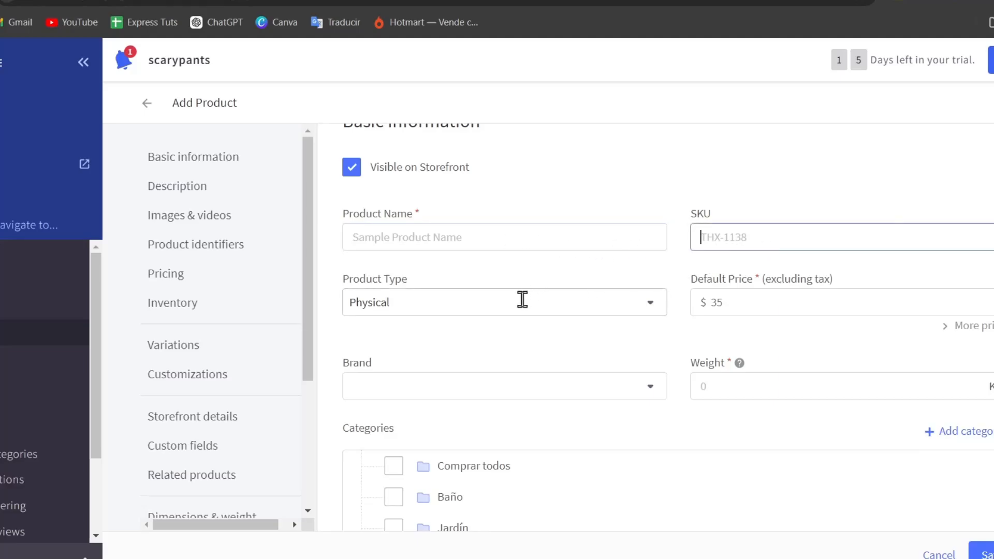
- Check the Brand choices, scroll the blank product sections and leave without saving
click(501, 386)
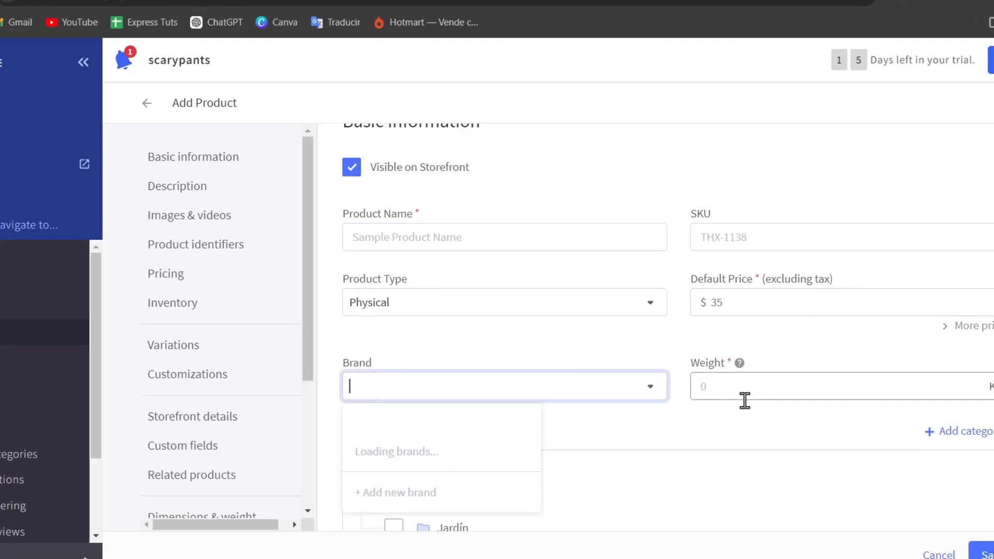
scroll(down, 3)
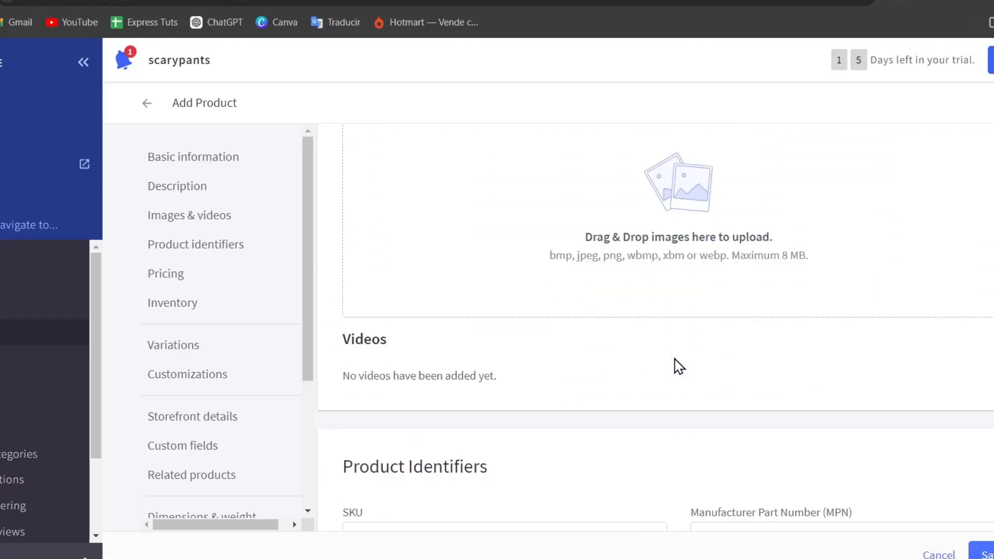
click(173, 344)
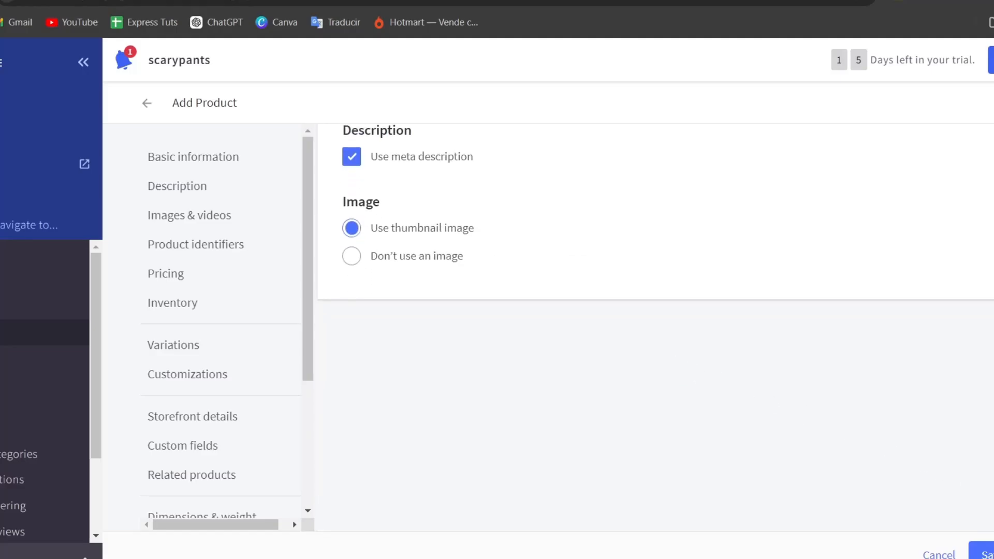
mouse_move(981, 530)
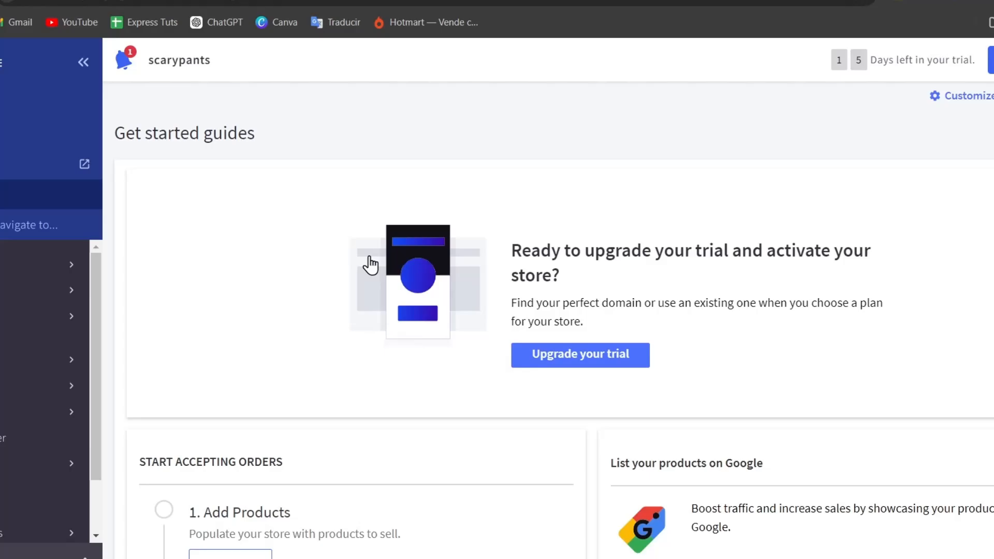
- Review the Payment Methods page and bring up Stripe Settings to connect an account
scroll(down, 3)
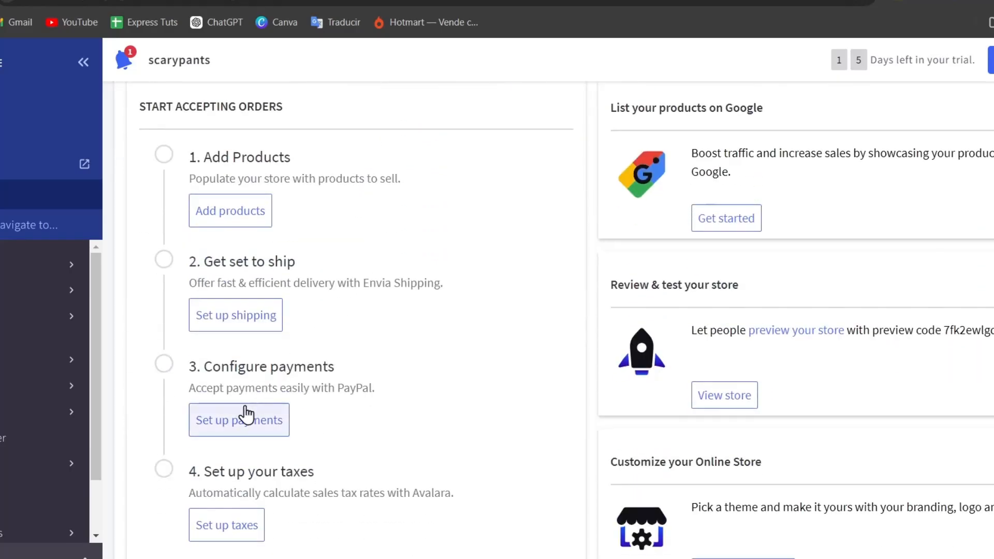
click(240, 419)
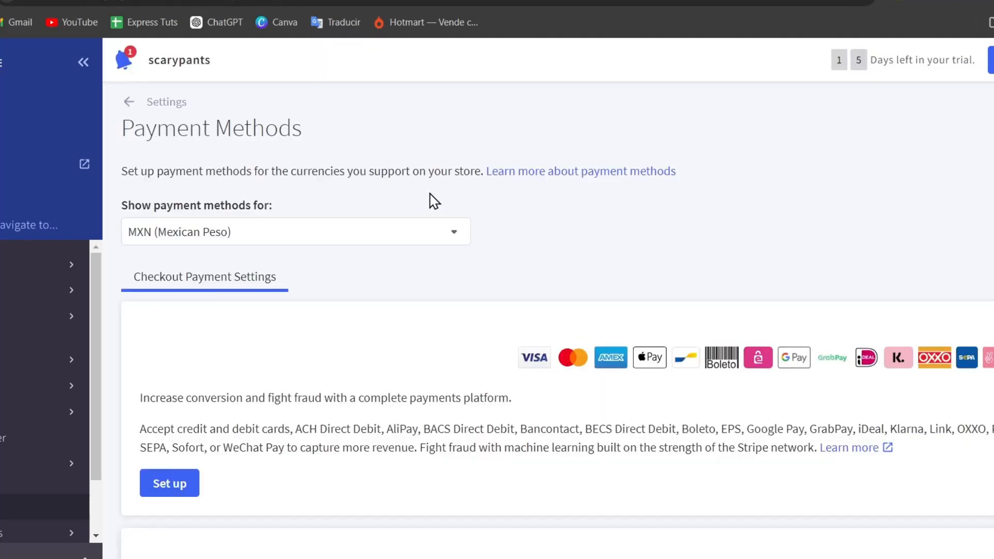
scroll(down, 3)
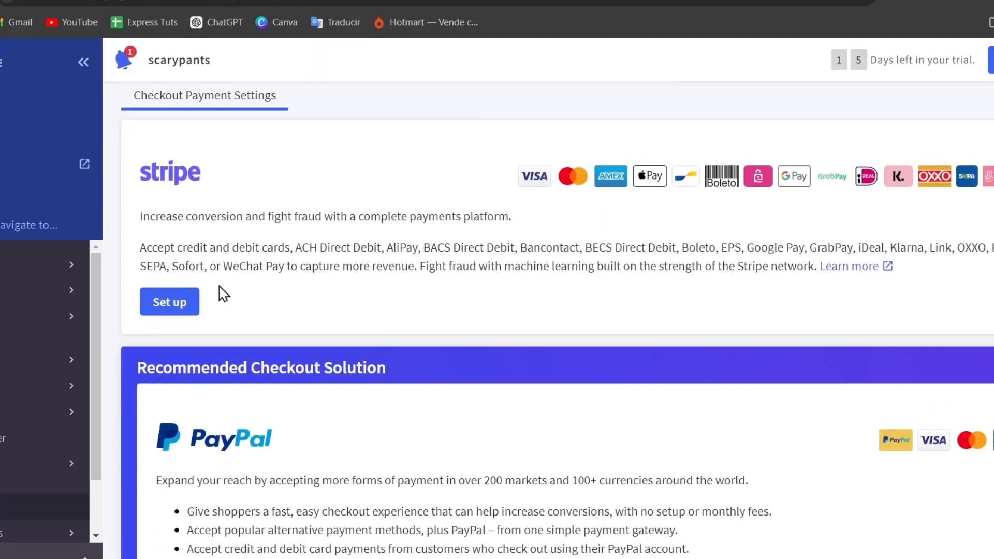
scroll(down, 3)
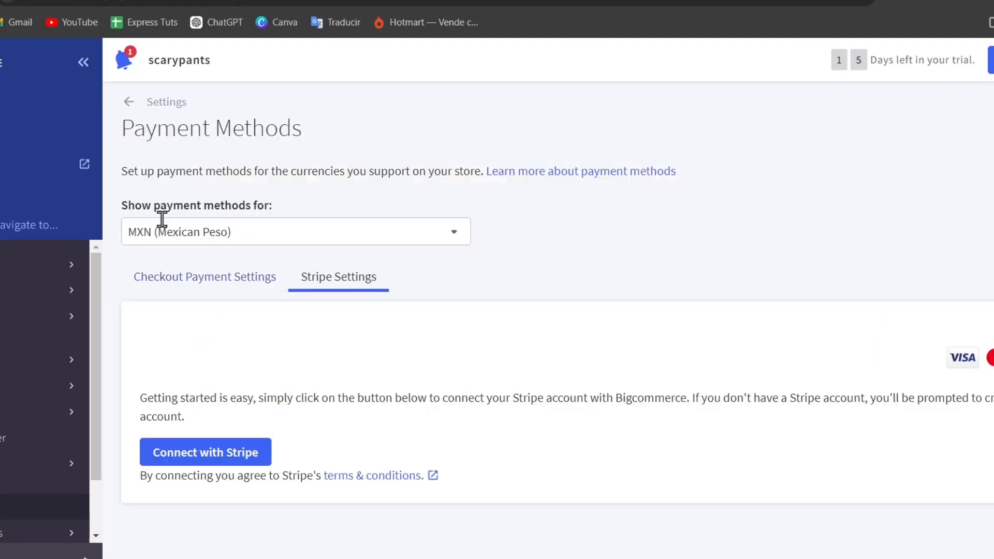
click(295, 231)
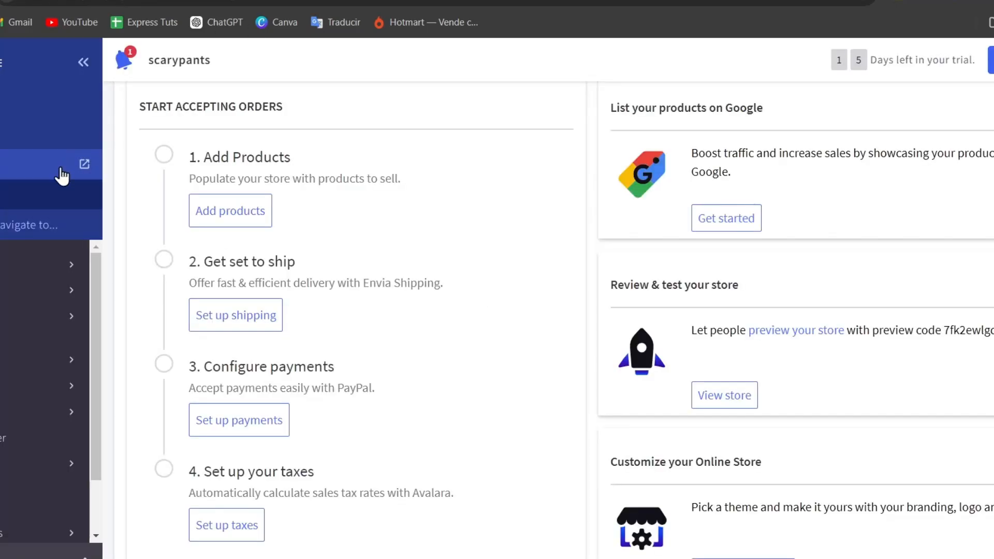
mouse_move(235, 314)
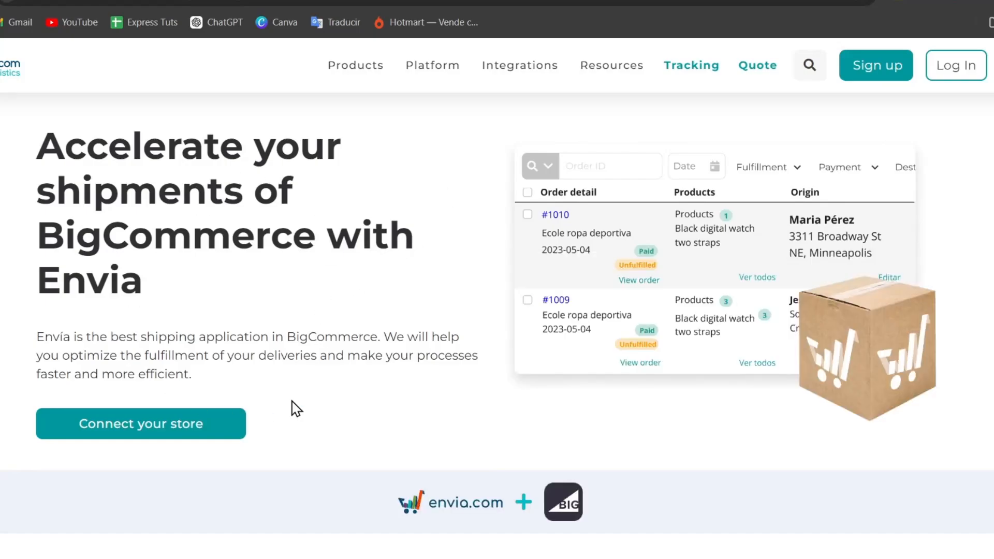
mouse_move(12, 92)
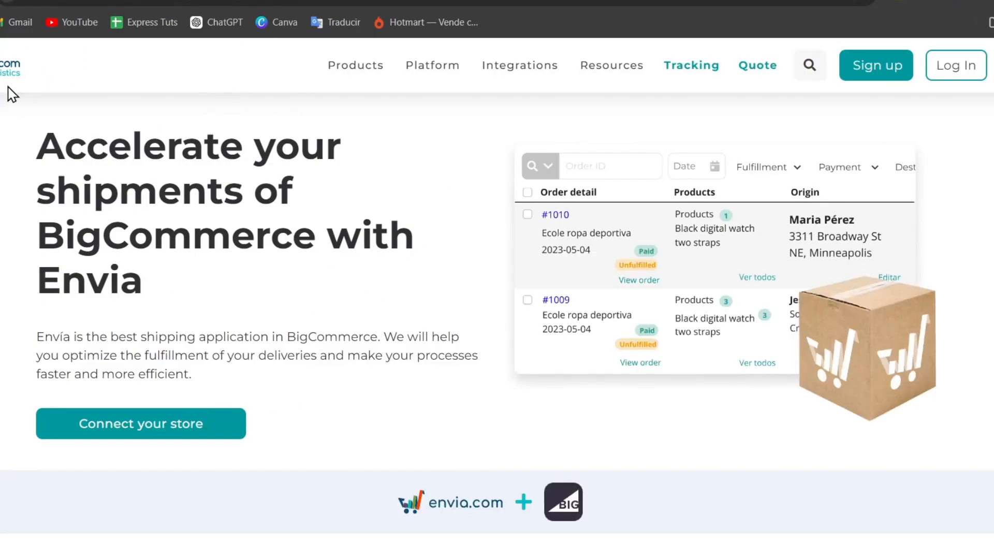
mouse_move(36, 206)
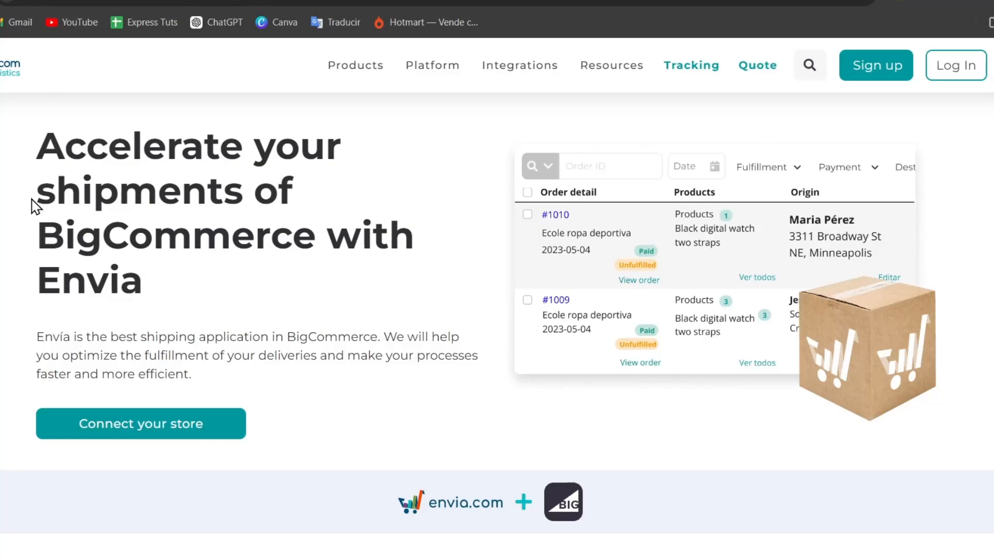
mouse_move(252, 360)
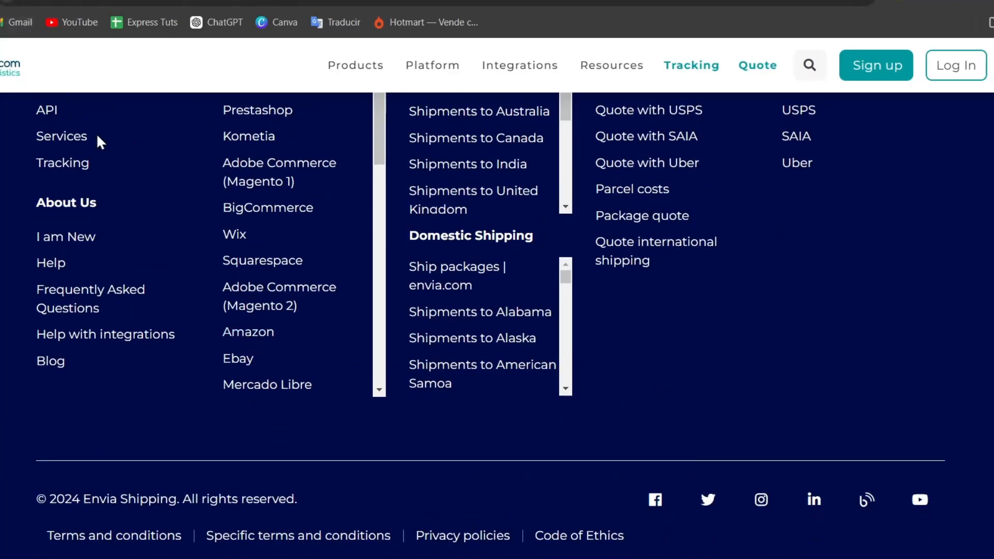
mouse_move(868, 374)
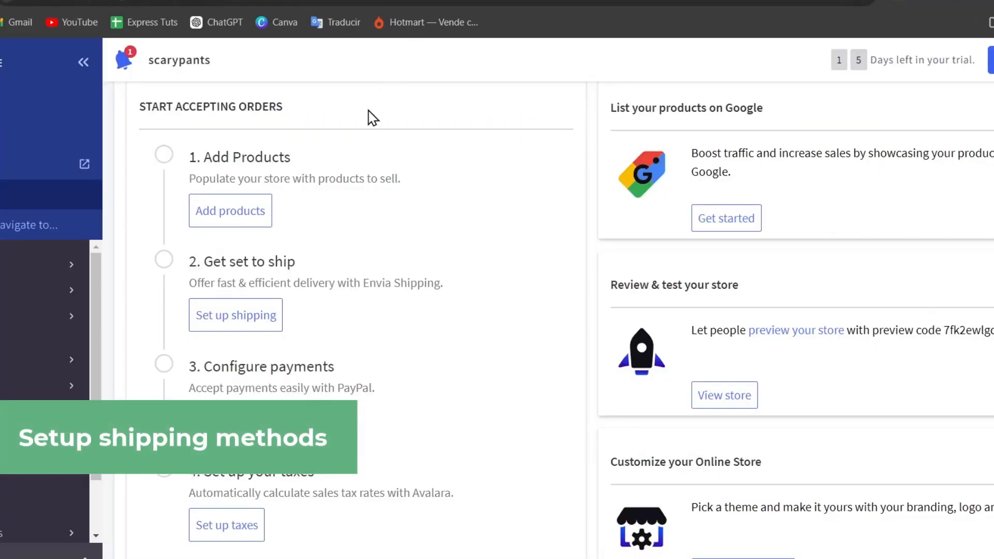
mouse_move(167, 162)
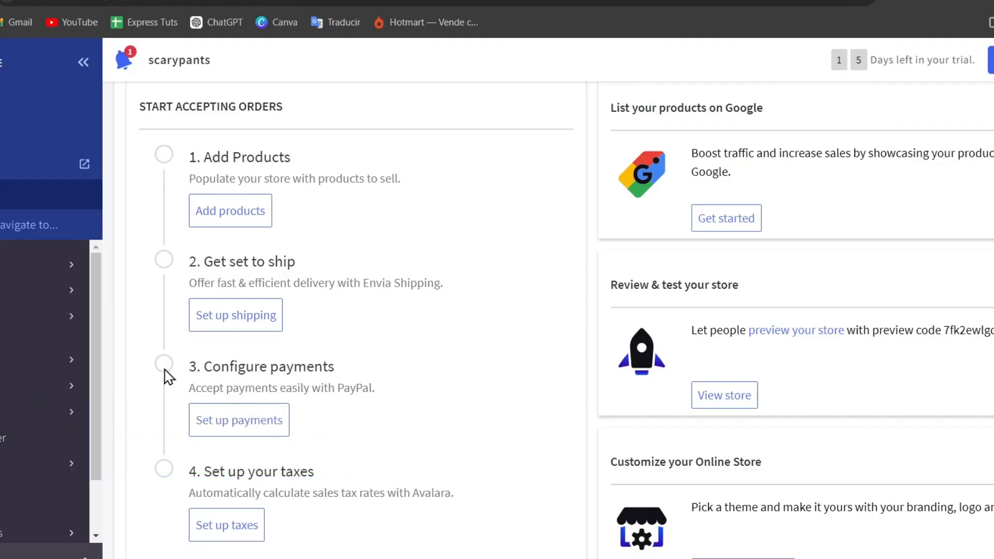
scroll(down, 3)
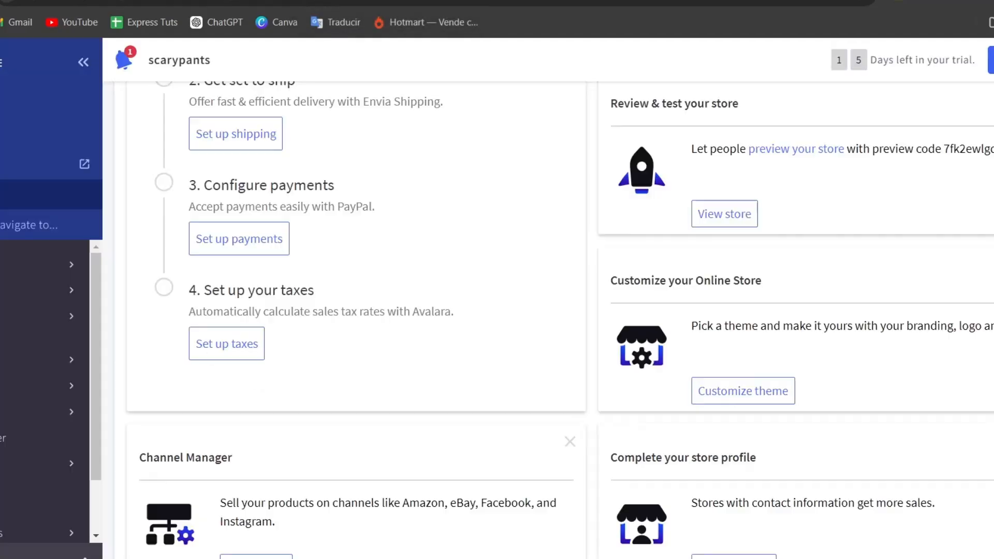
scroll(down, 3)
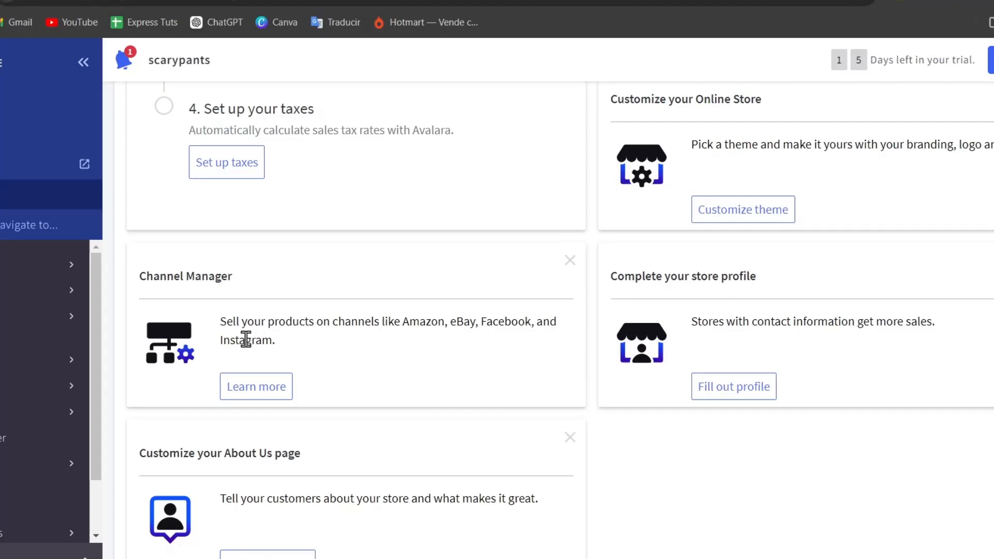
scroll(down, 3)
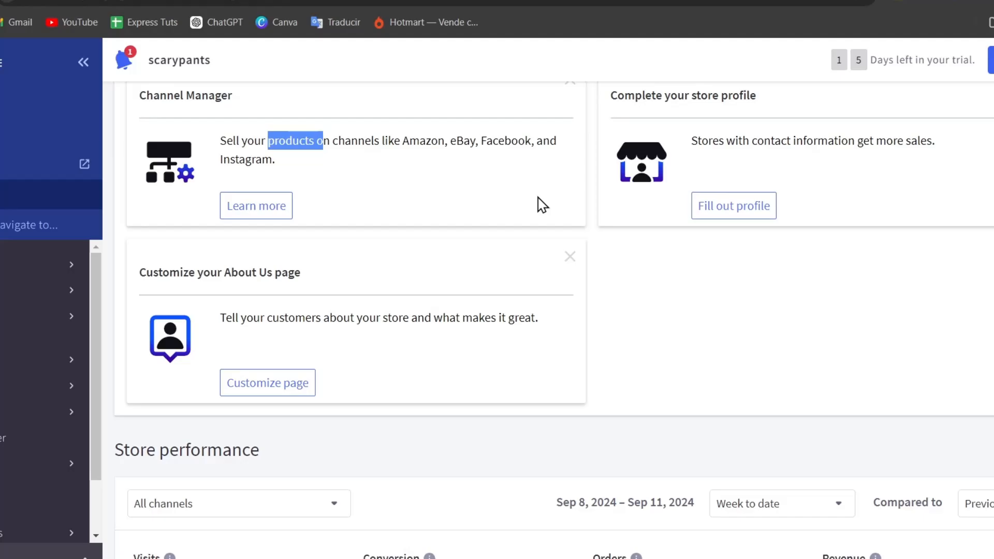
scroll(down, 3)
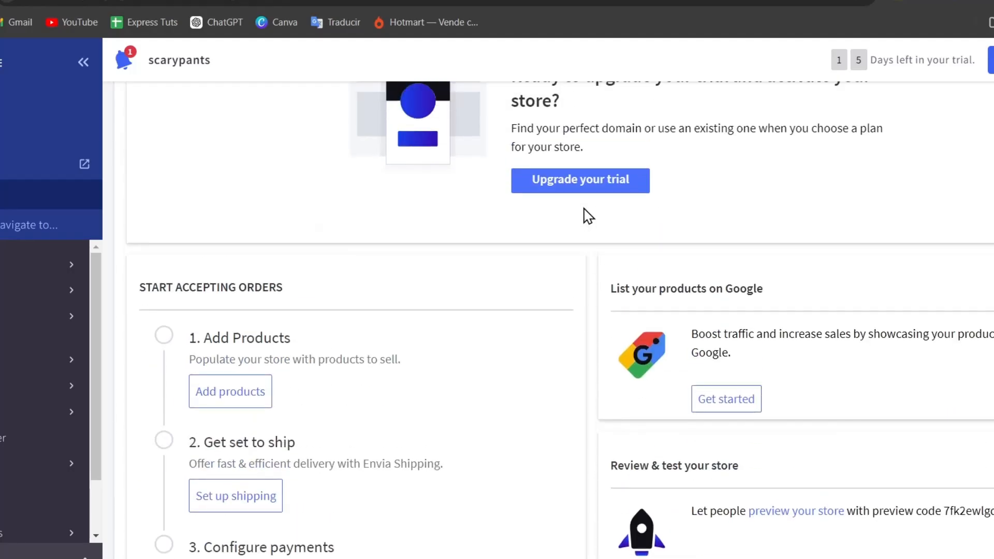
scroll(down, 3)
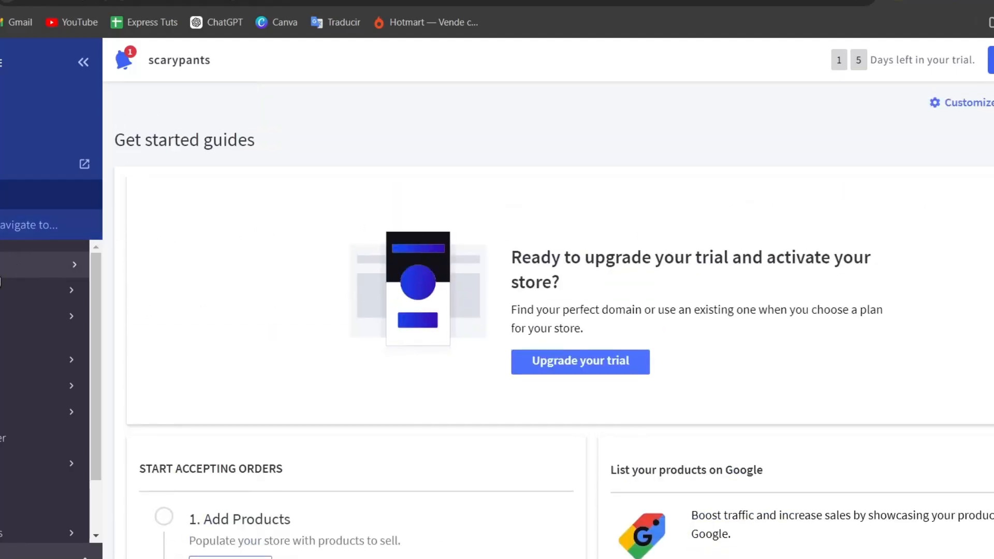